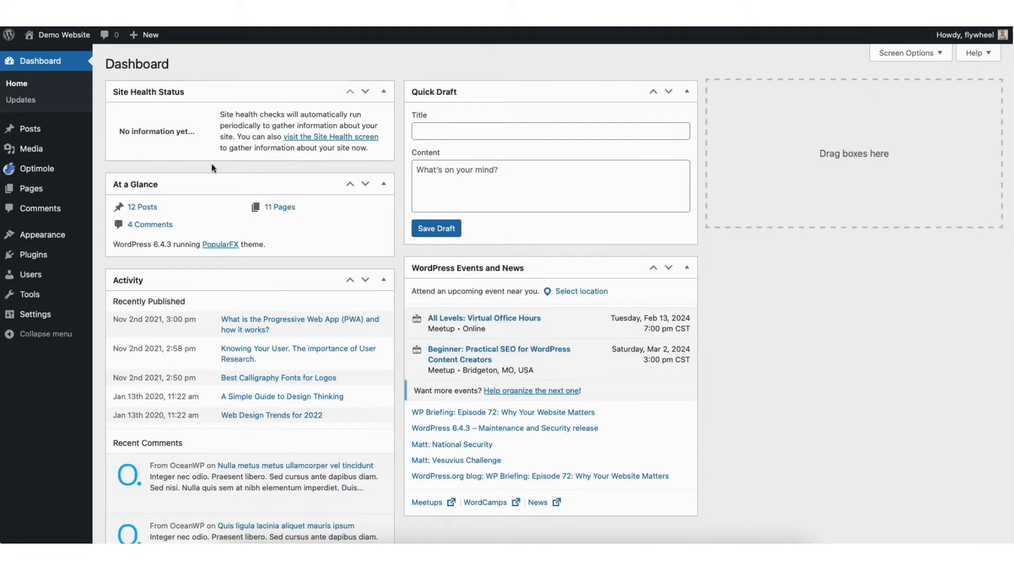
mouse_move(31, 129)
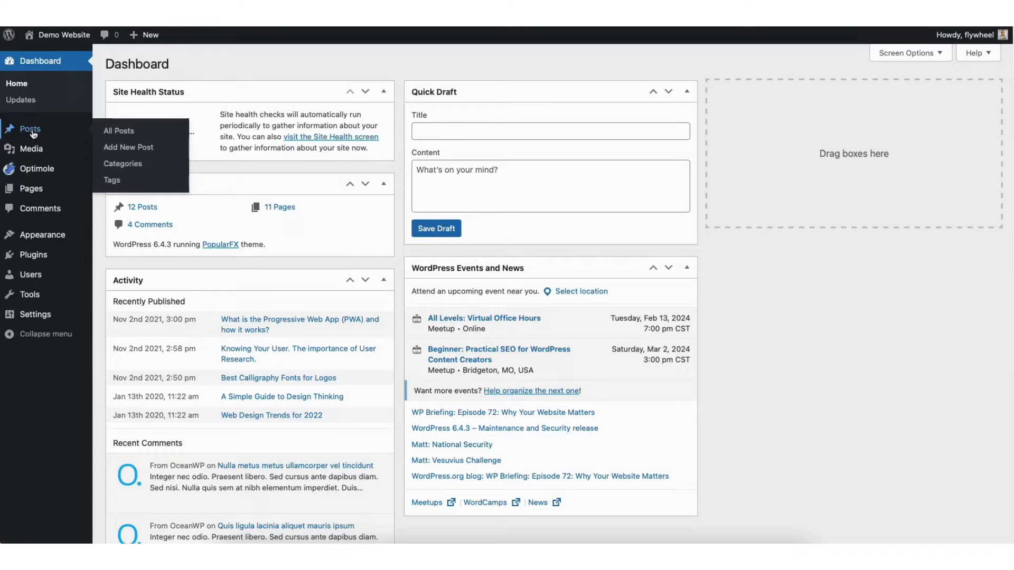
Open All Posts from the admin sidebar to list the site's 12 published posts.
left_click(118, 131)
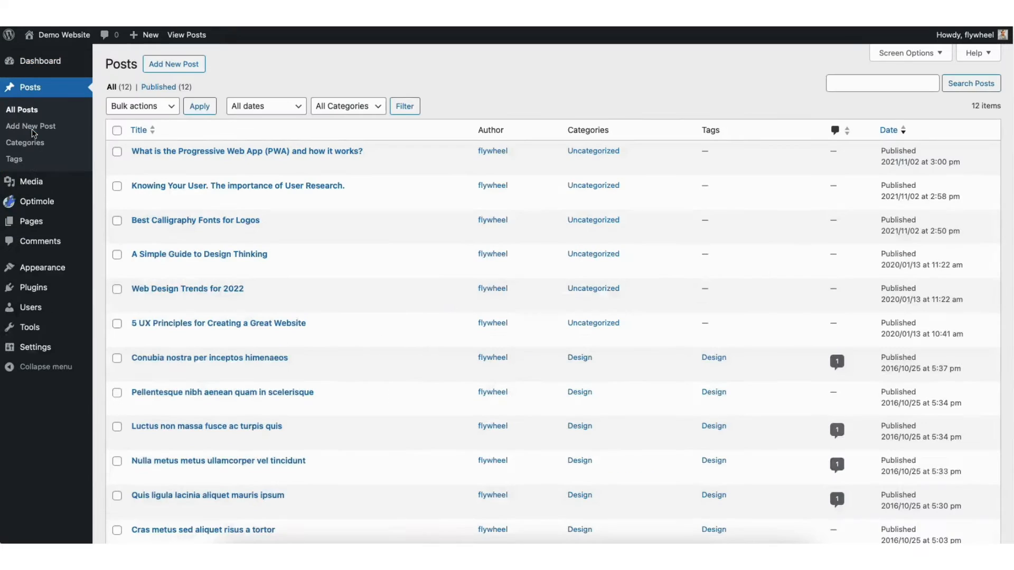
mouse_move(247, 151)
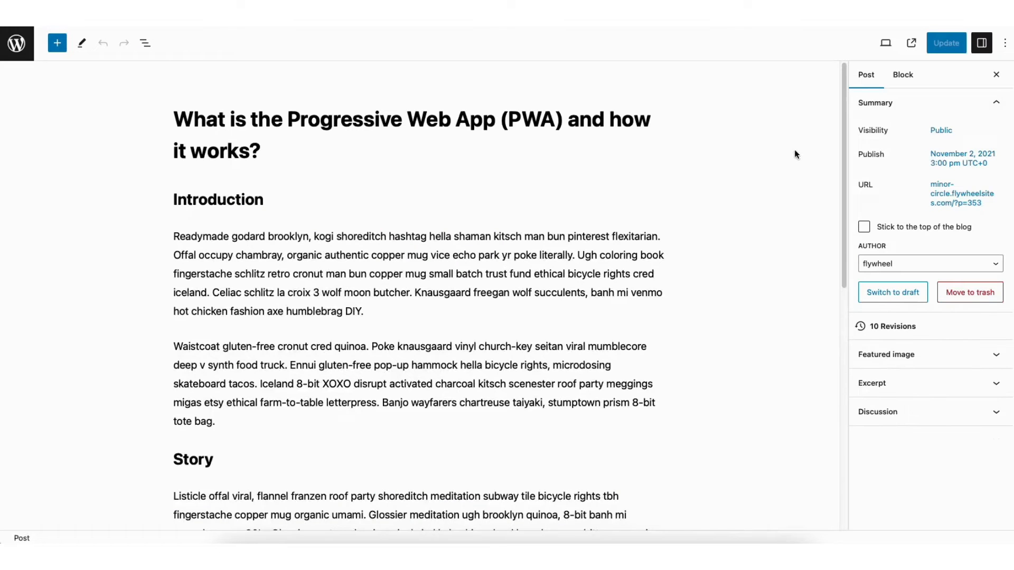
Scroll past the Conclusion and insert a Custom HTML block, found by searching 'custom html'.
scroll("down", 3)
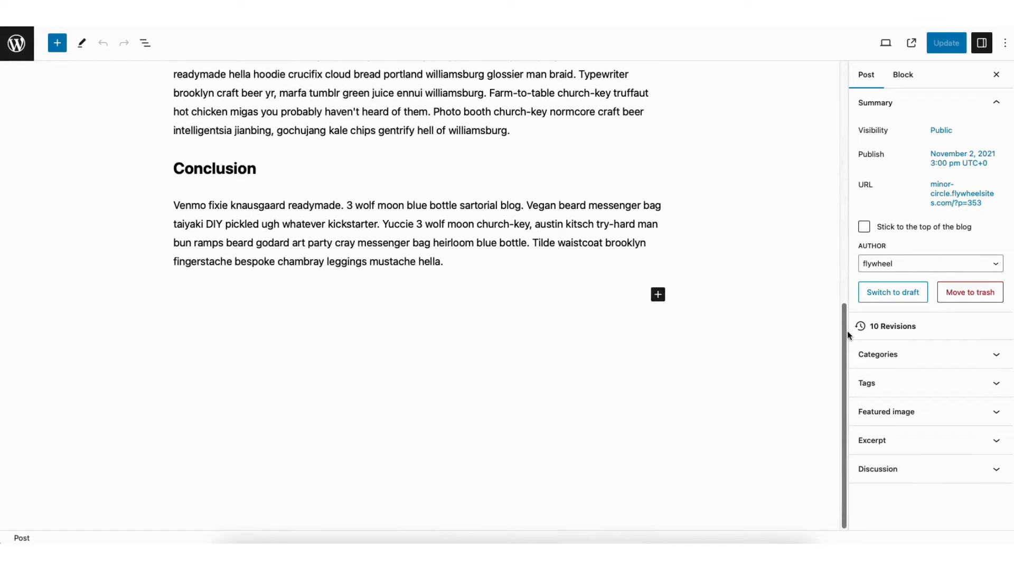
mouse_move(616, 346)
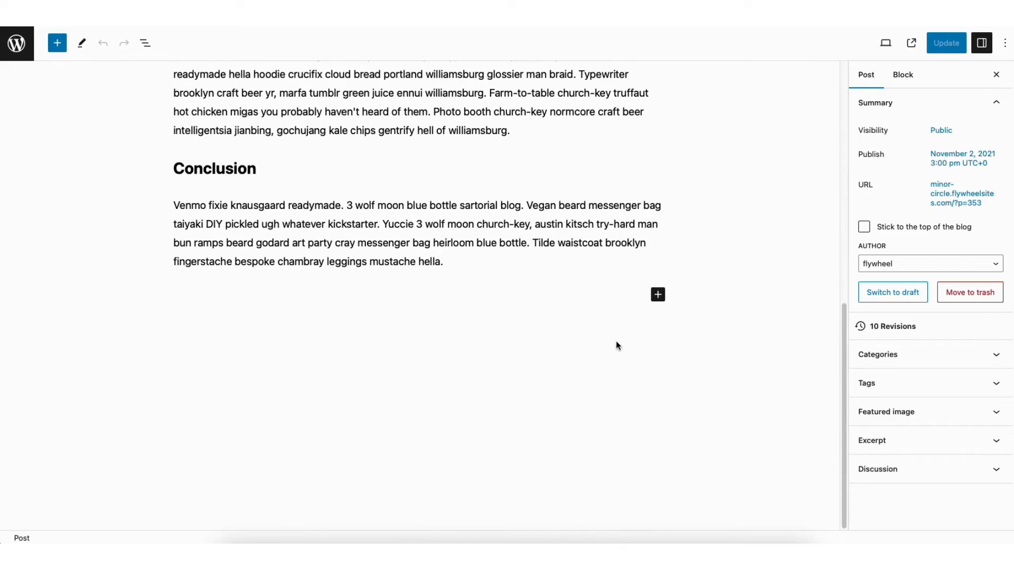
mouse_move(657, 296)
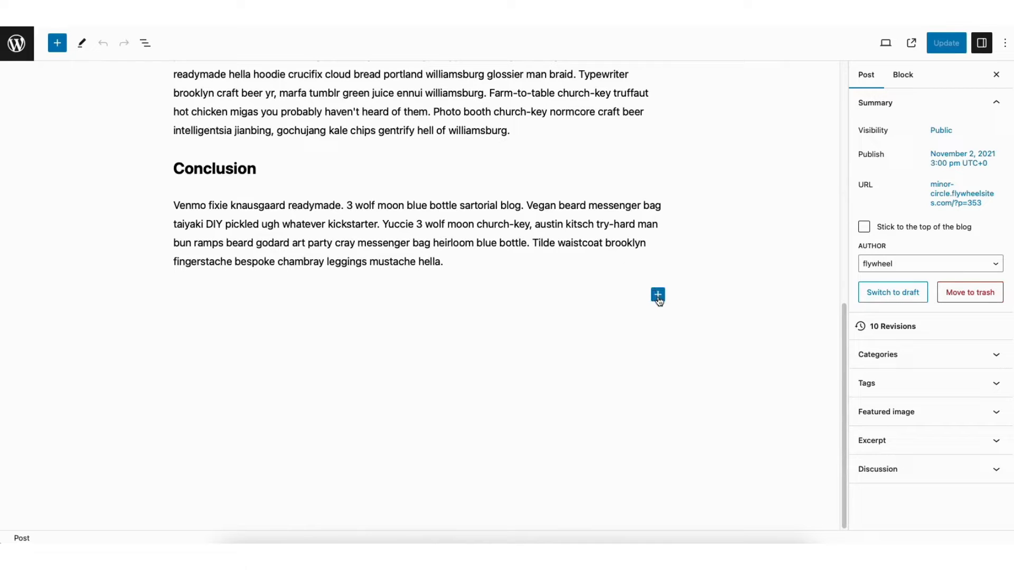
left_click(658, 296)
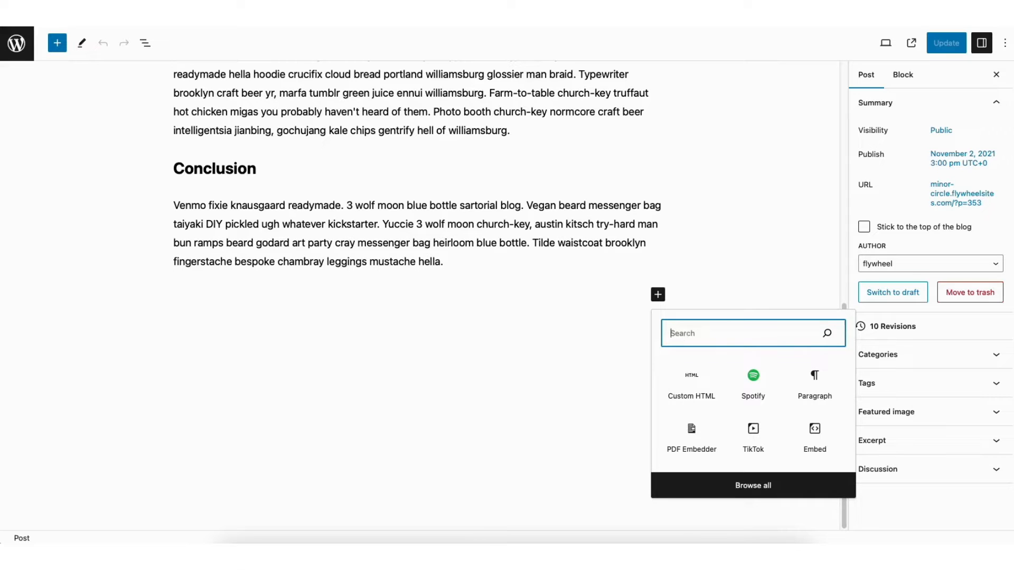
type("custom html")
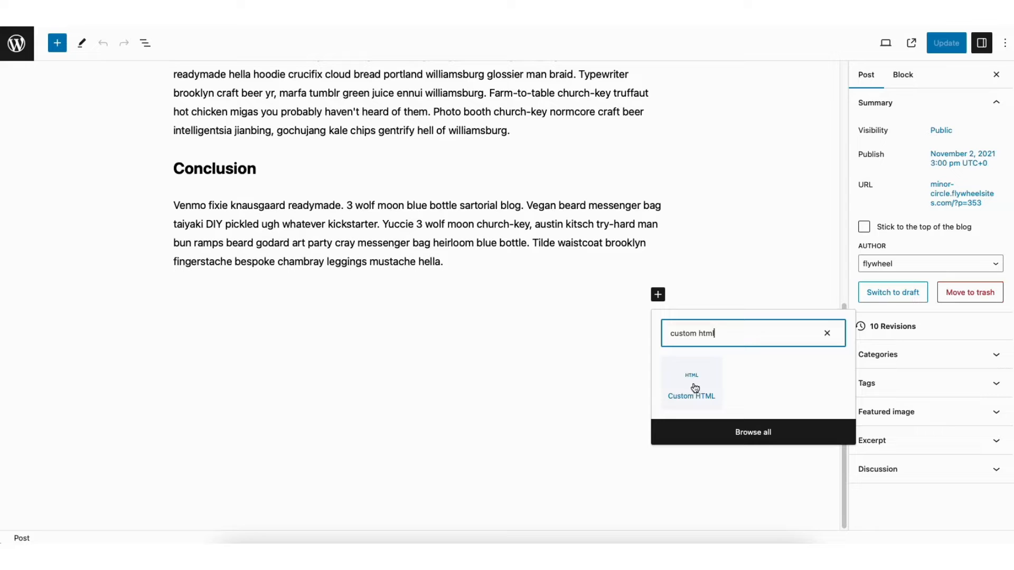
left_click(690, 385)
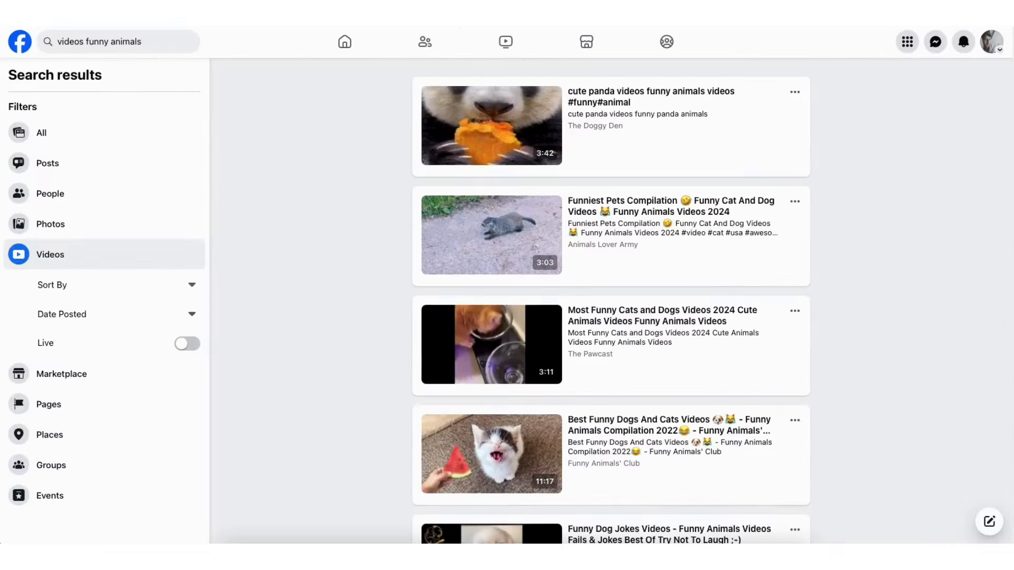
mouse_move(623, 279)
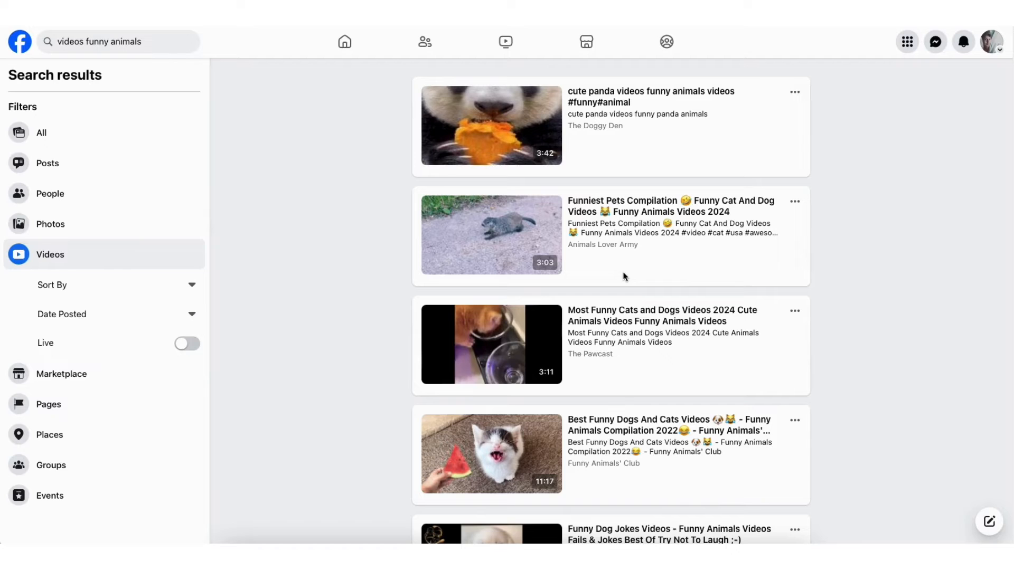
Copy the link of the Funniest Pets Compilation video from its options menu.
left_click(795, 201)
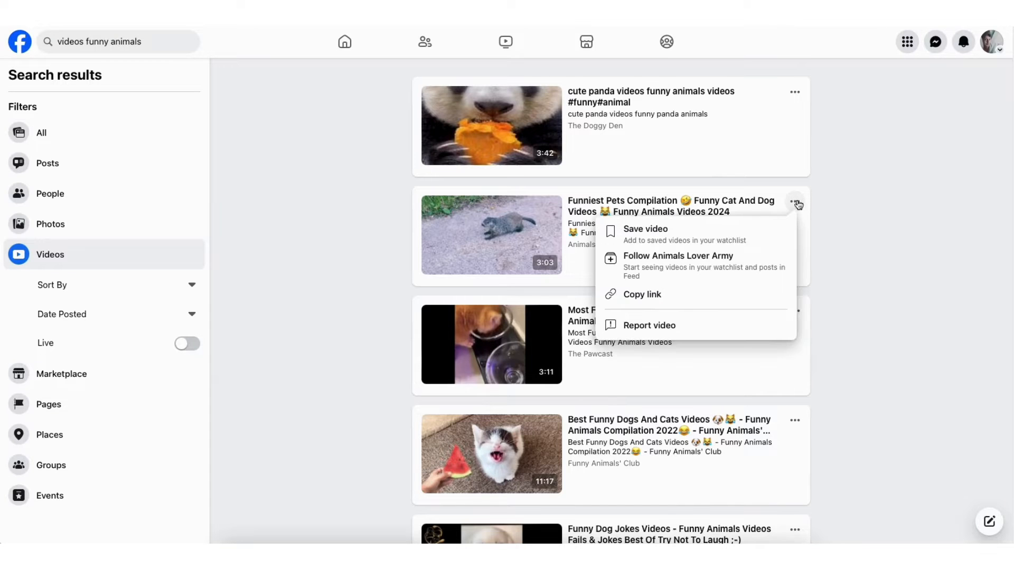
mouse_move(653, 301)
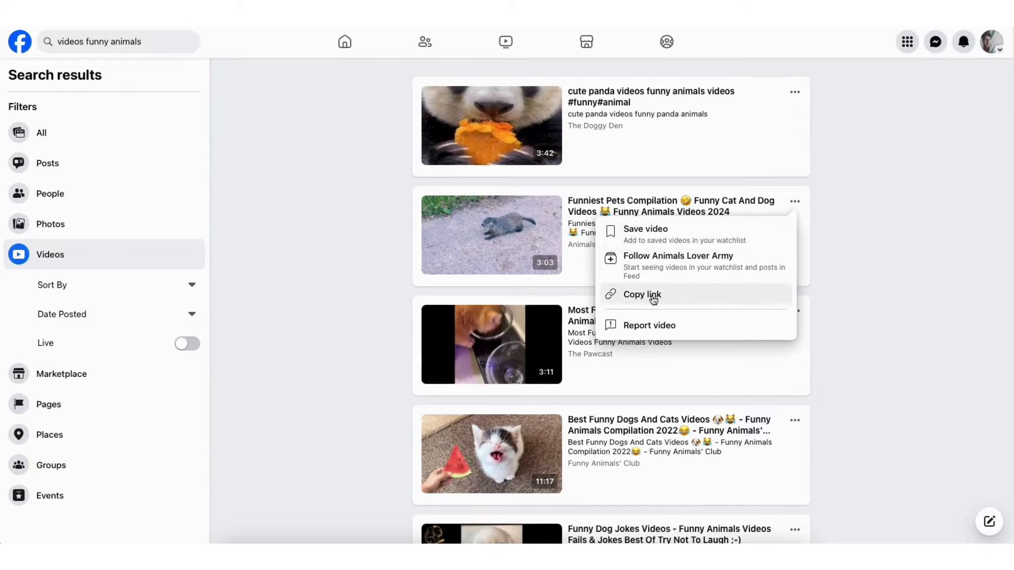
left_click(641, 295)
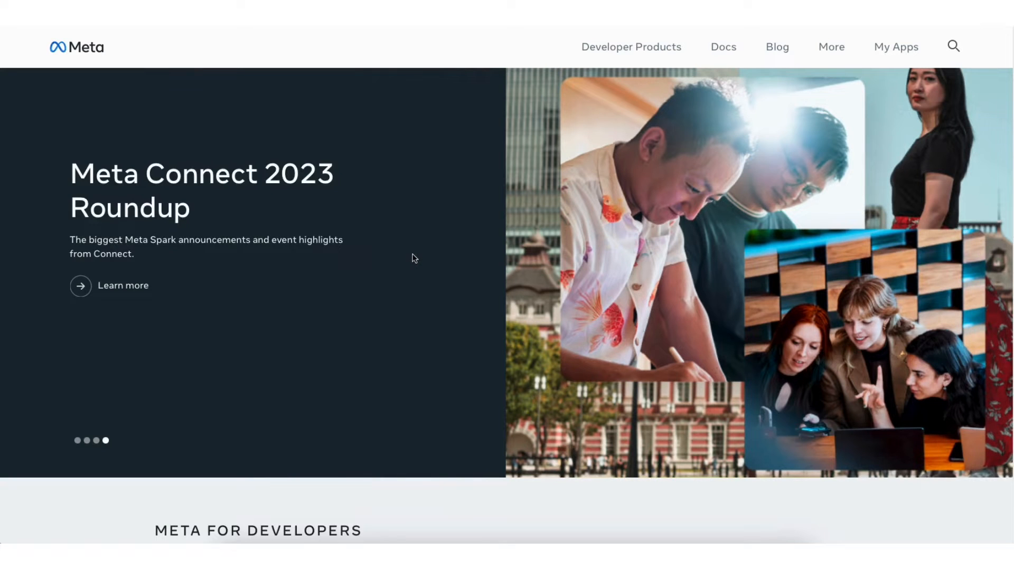
Go through Docs > Social Plugins to the Embedded Video & Live Video Player page.
left_click(723, 47)
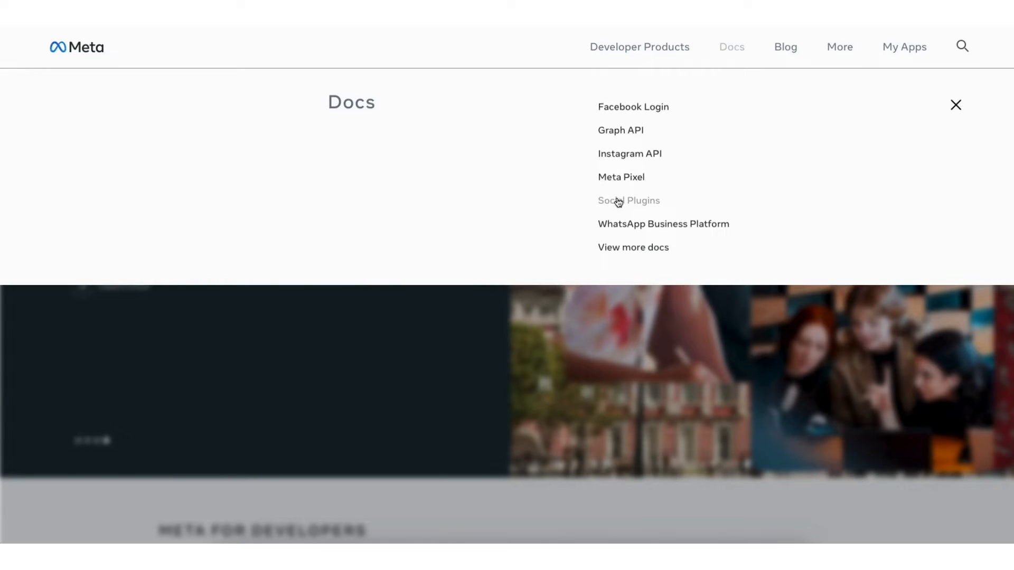
left_click(627, 200)
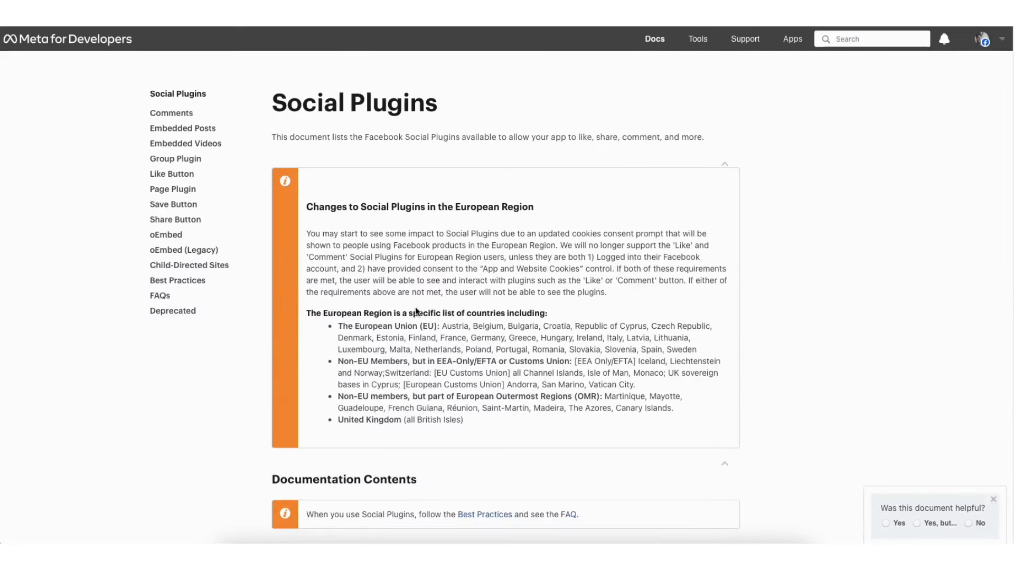
scroll("down", 3)
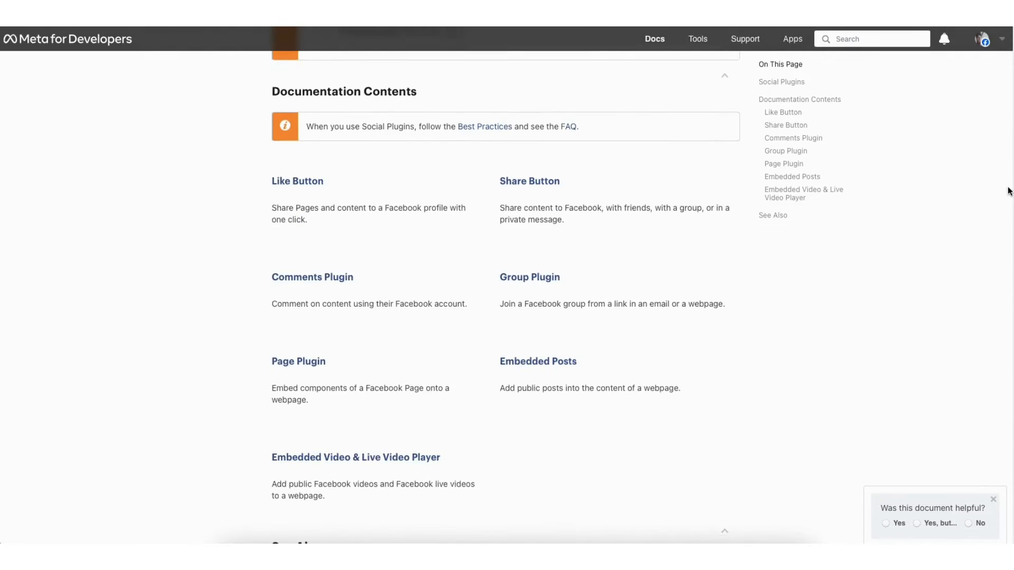
scroll("down", 3)
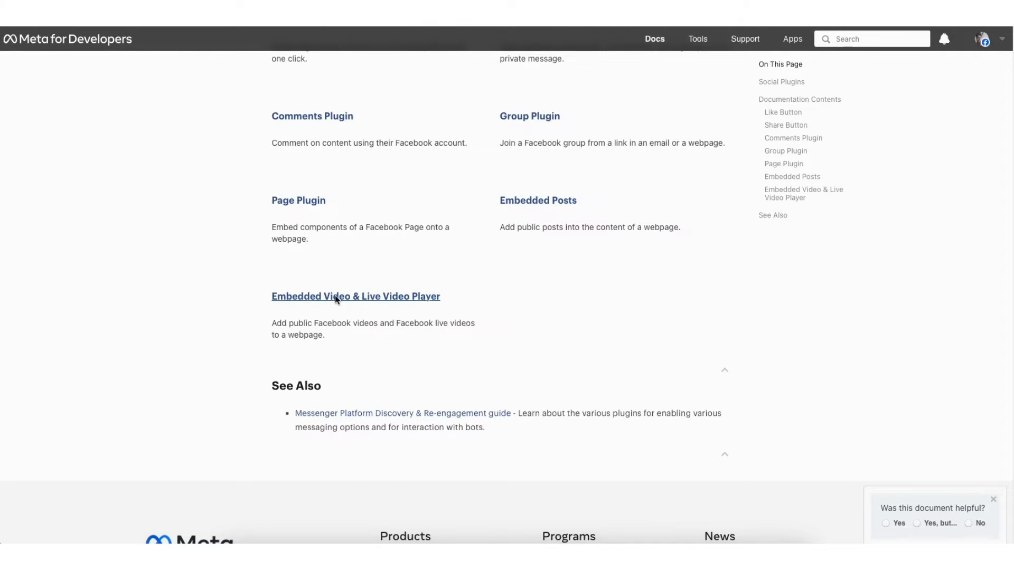
left_click(355, 296)
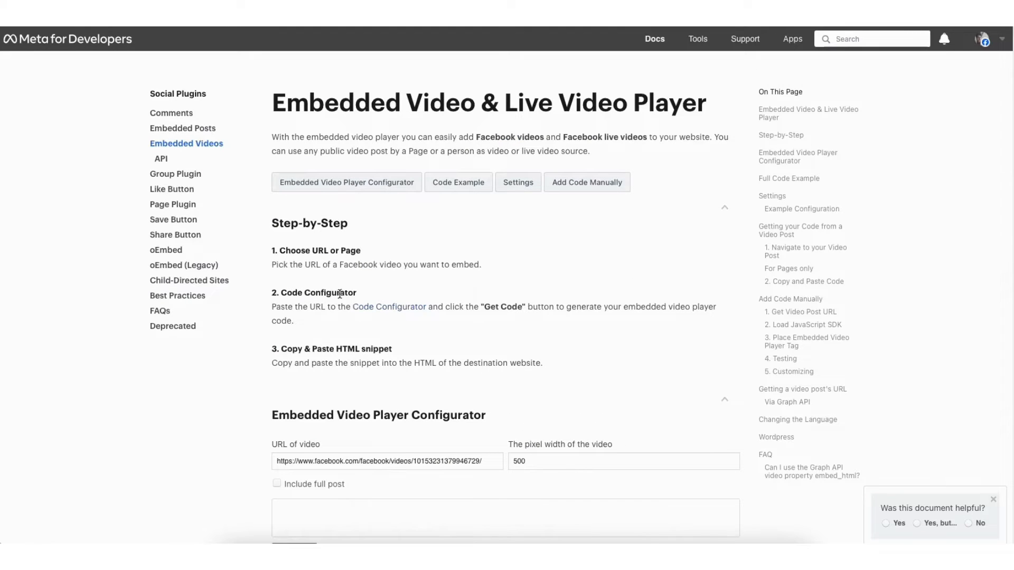
mouse_move(404, 283)
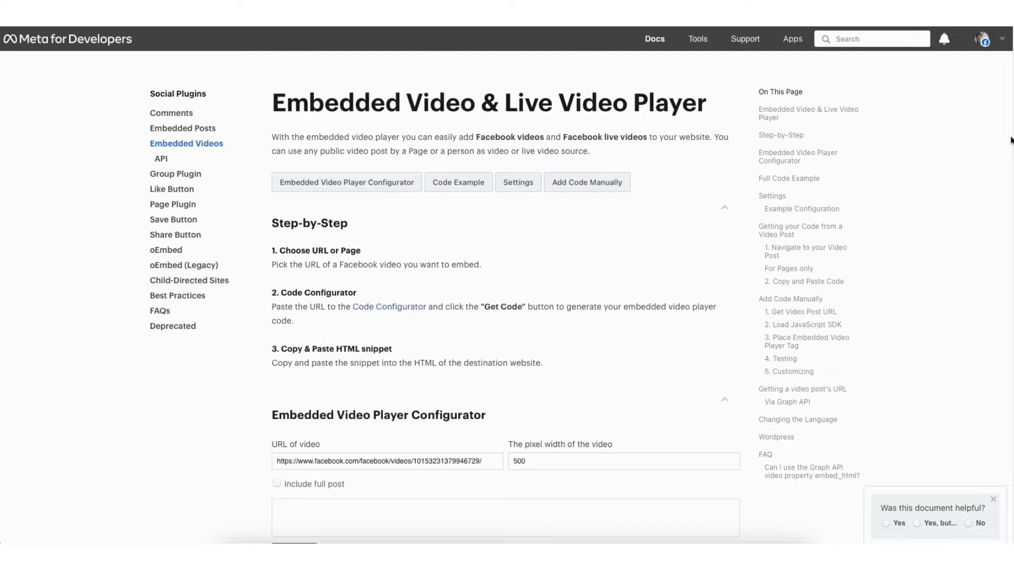
scroll("down", 3)
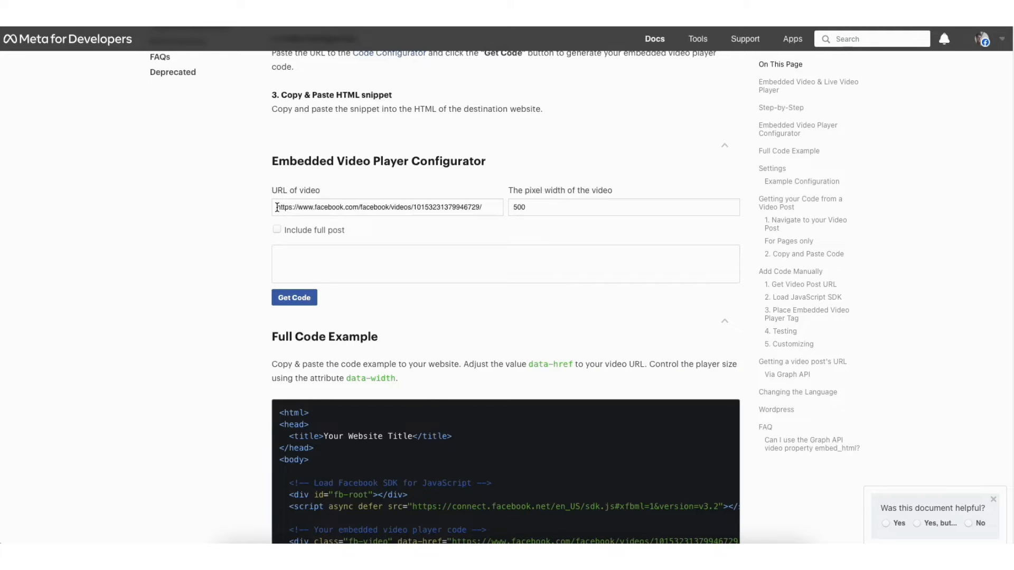
triple_click(386, 207)
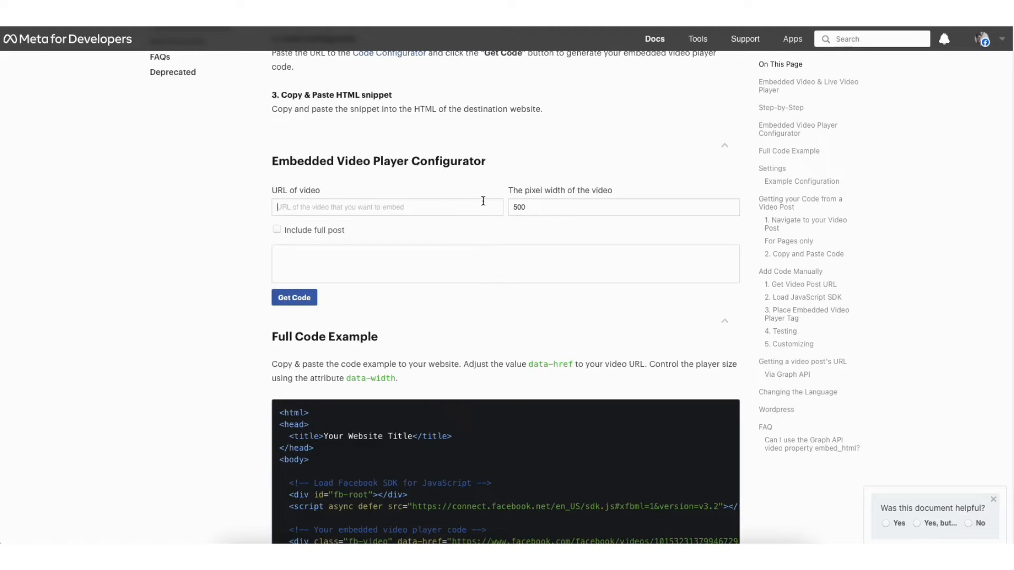
type("https://fb.watch/q24K0SSsFs")
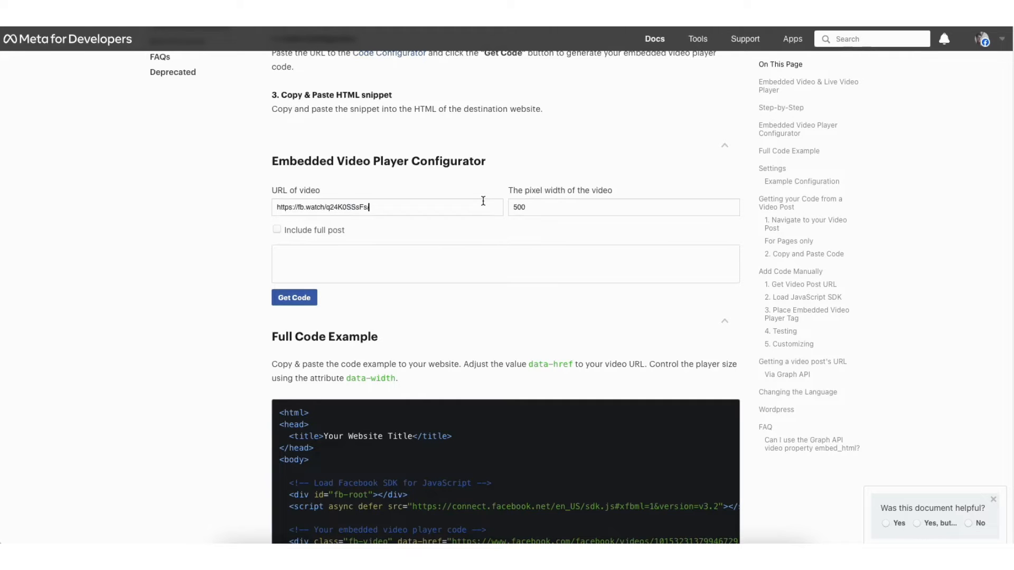
mouse_move(207, 238)
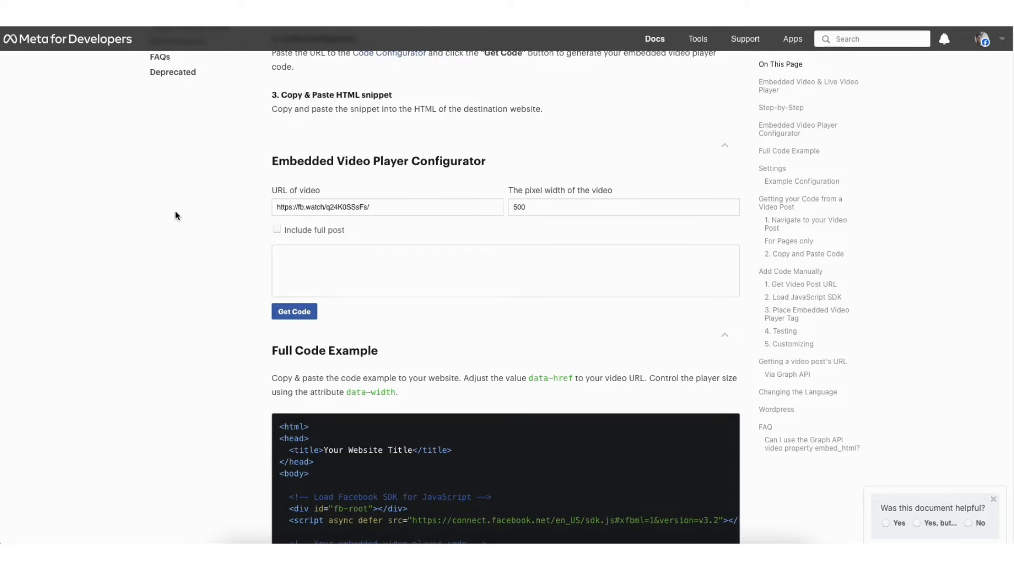
left_click(294, 311)
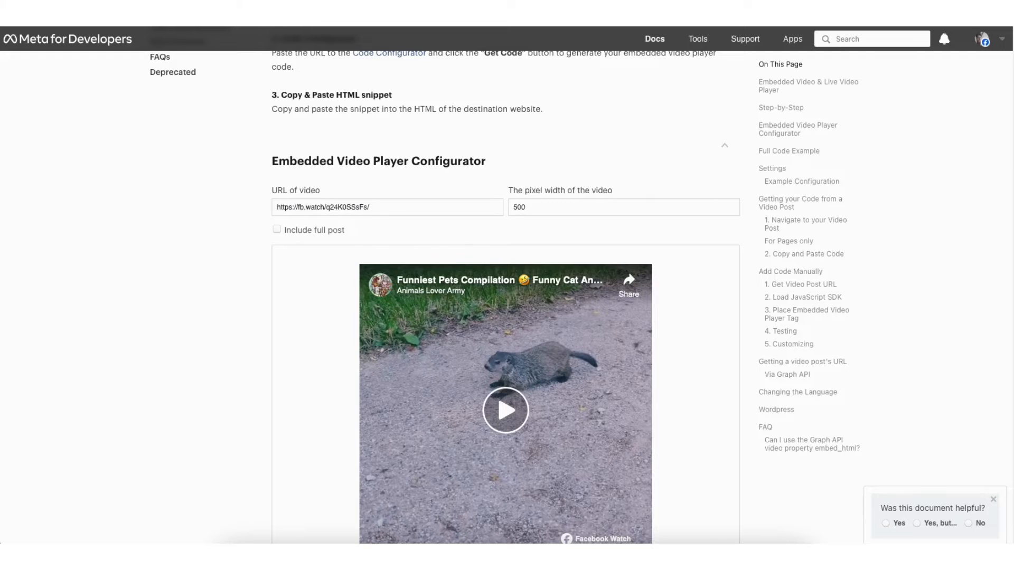
scroll("down", 3)
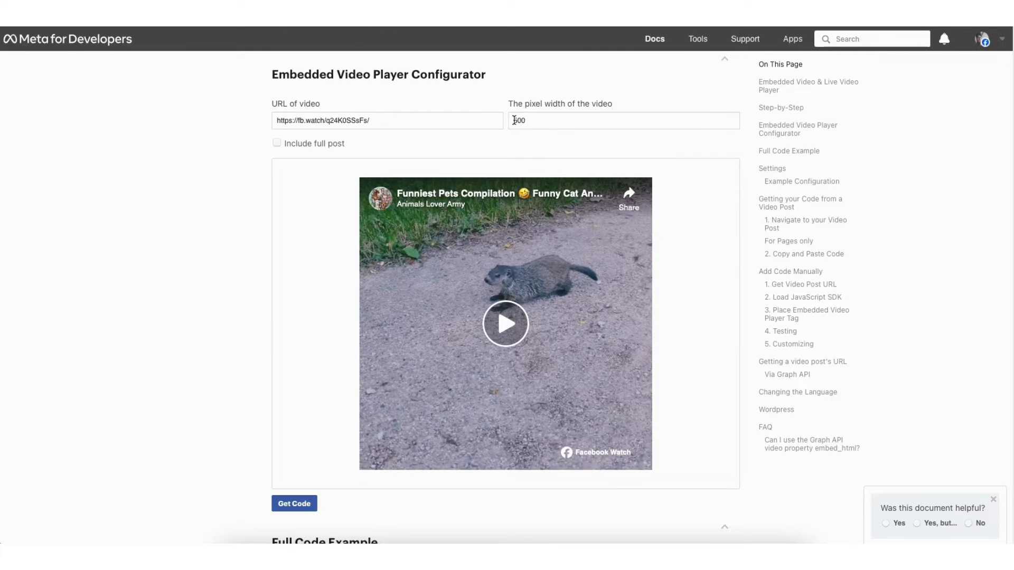
mouse_move(518, 143)
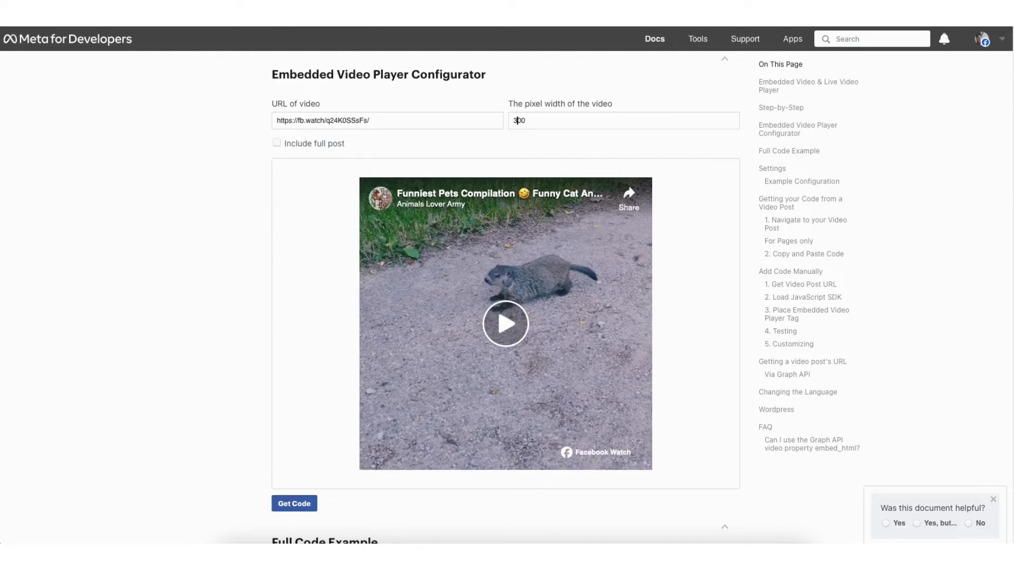
mouse_move(515, 153)
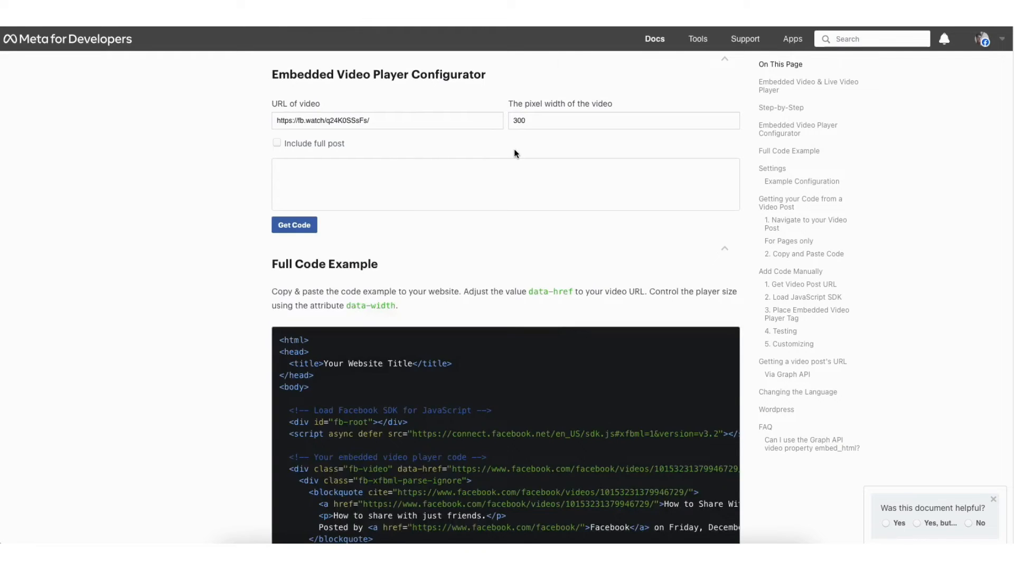
Regenerate the embedded player preview with the video width set to 300 pixels.
left_click(293, 225)
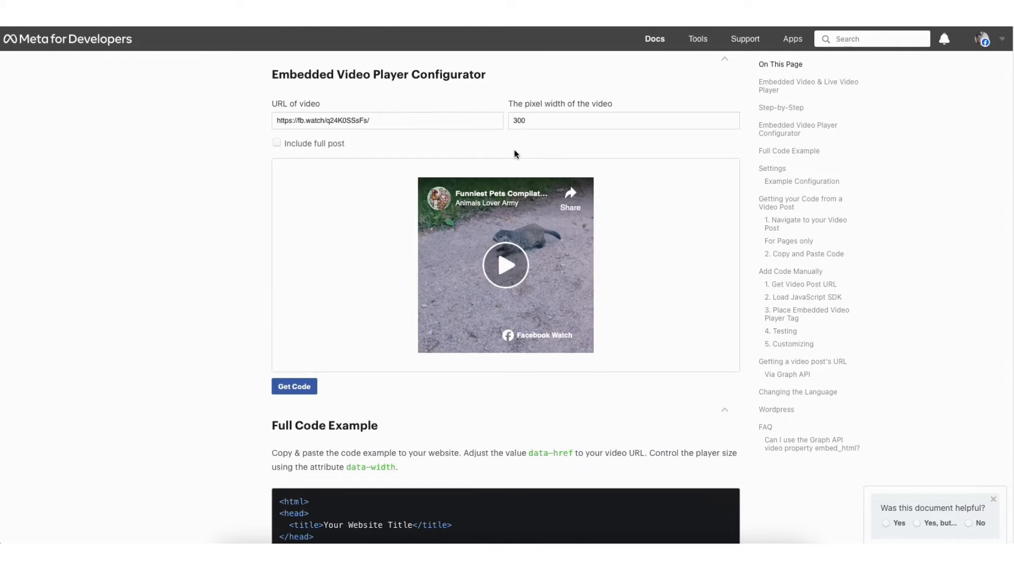
mouse_move(498, 157)
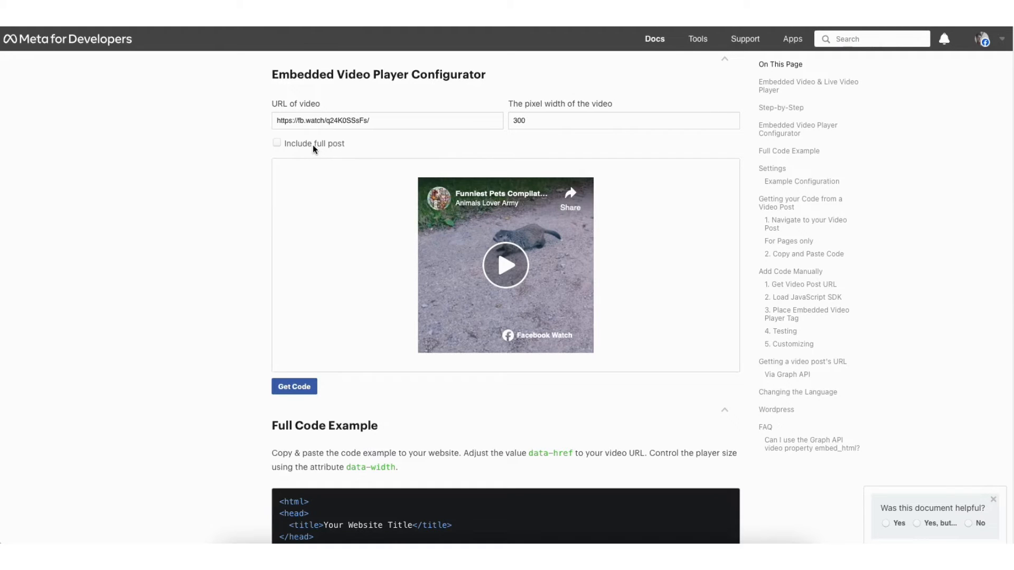
left_click(276, 143)
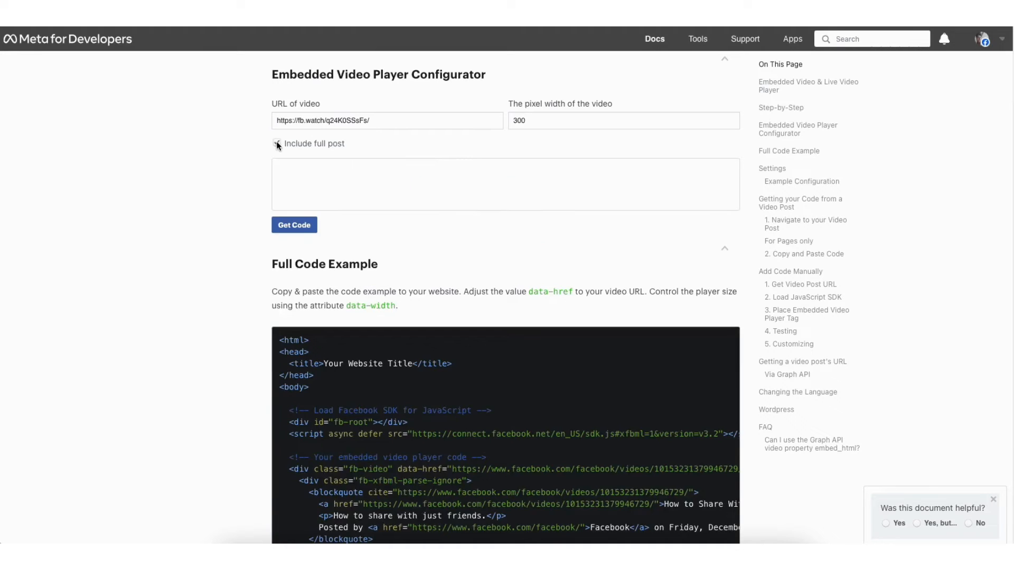
Toggle 'Include full post' on and back off, then get the video-only embed code.
left_click(277, 143)
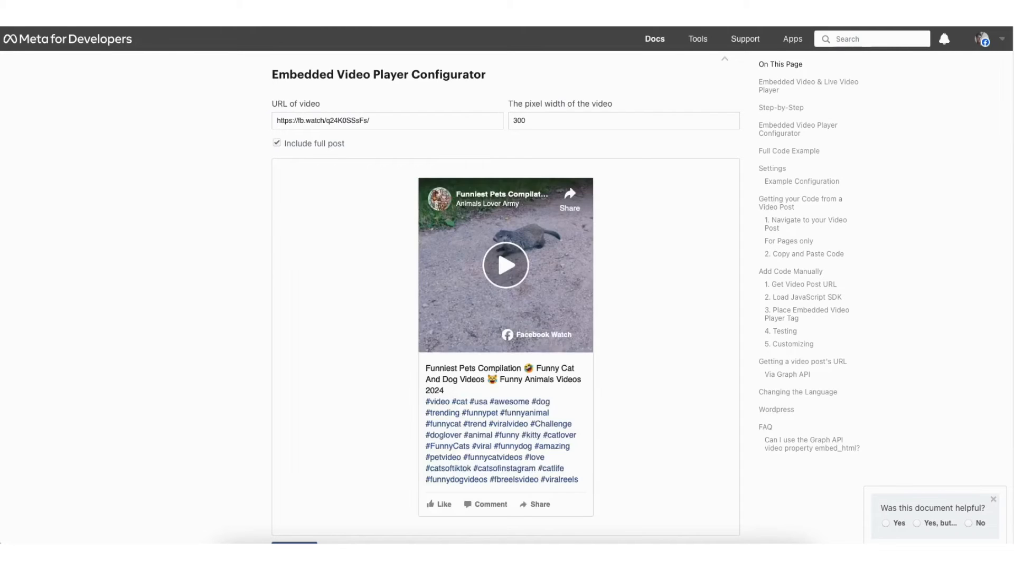
scroll("down", 3)
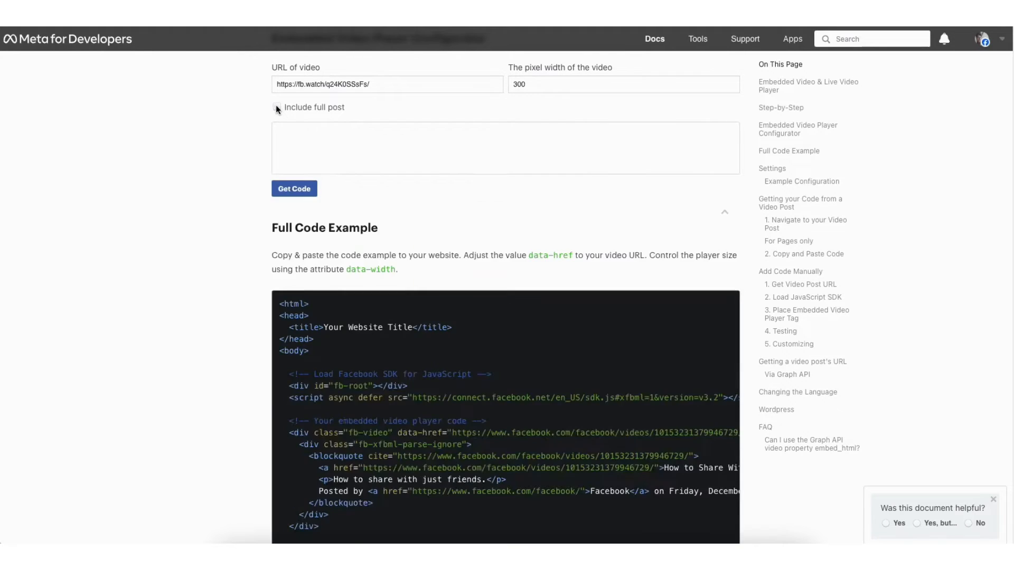
left_click(293, 188)
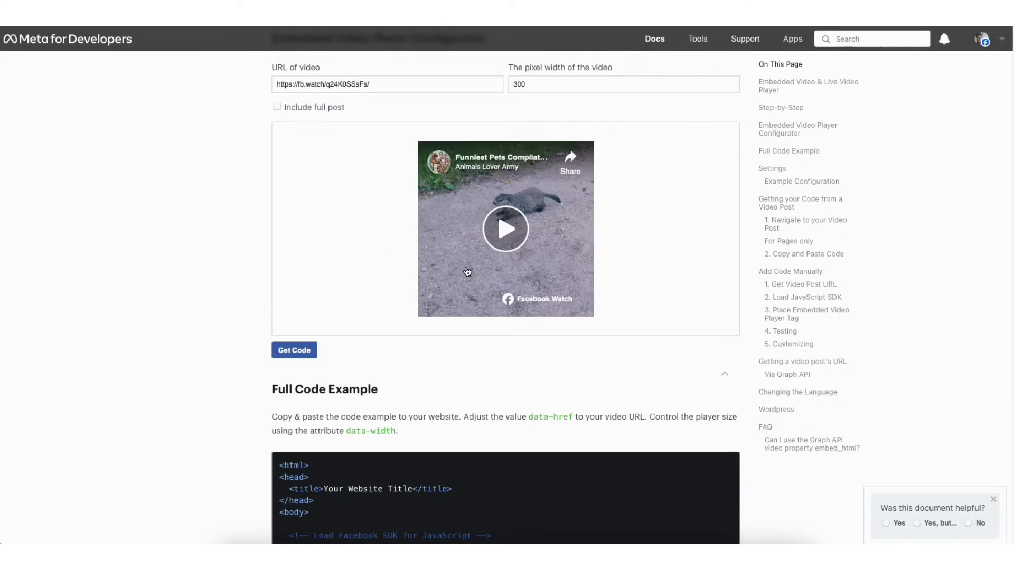
left_click(294, 349)
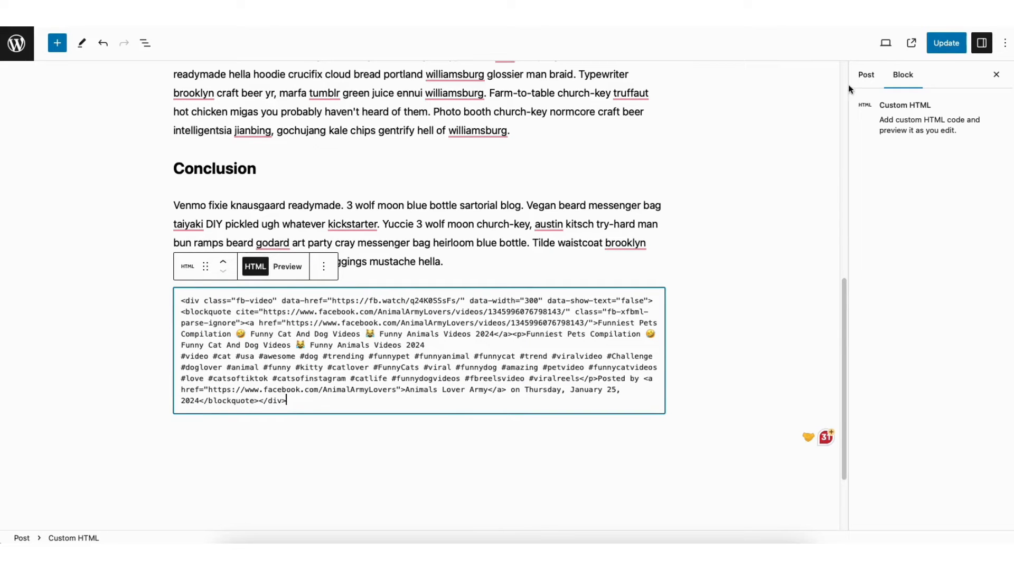
Click Update to save the post containing the 300-pixel Facebook embed code.
left_click(945, 42)
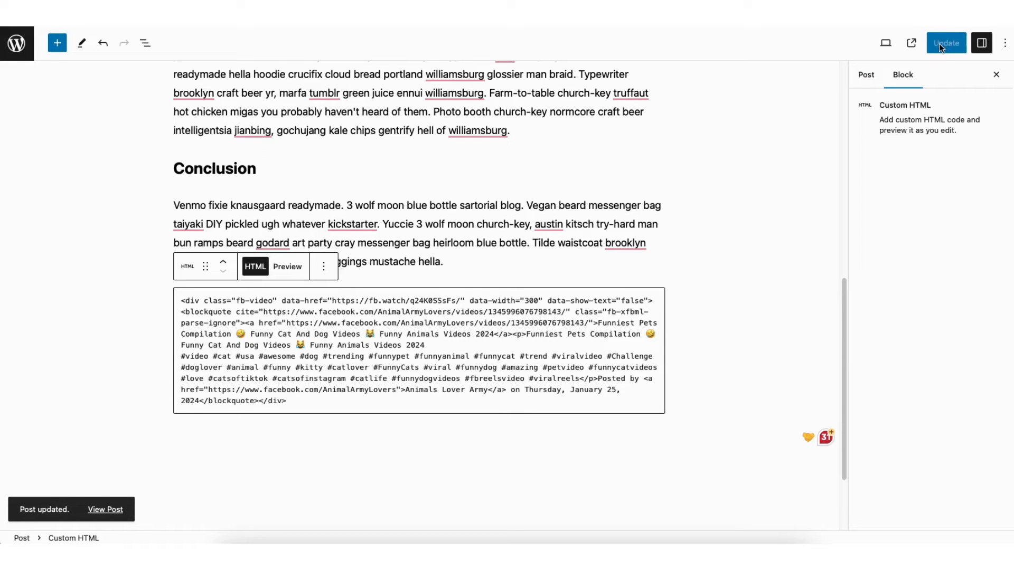
mouse_move(928, 53)
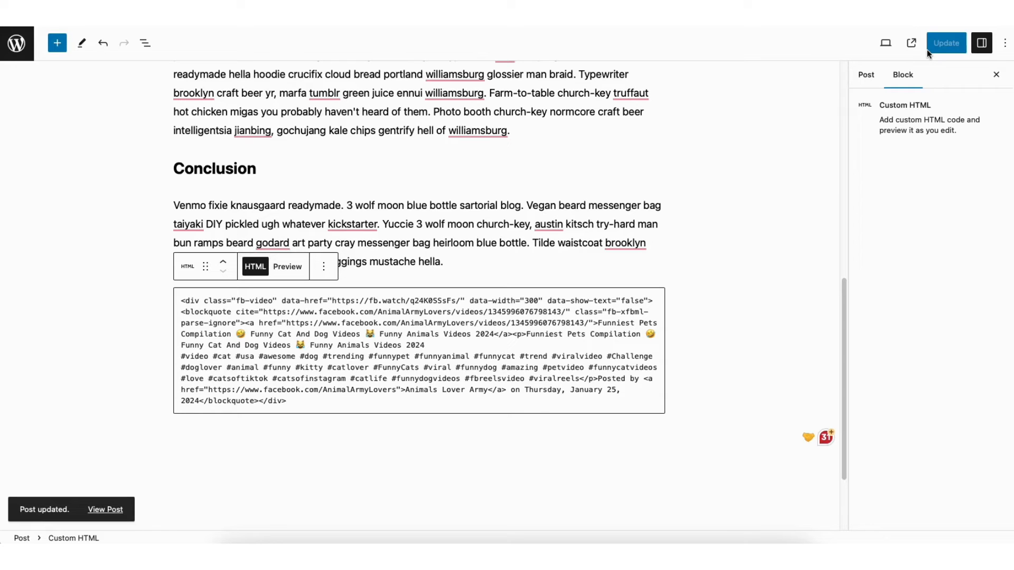
mouse_move(110, 181)
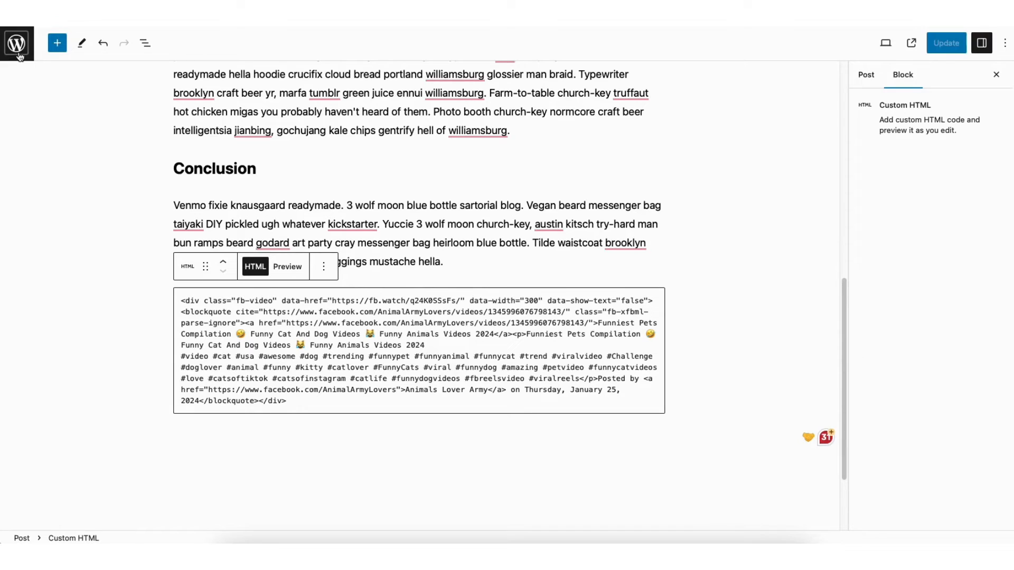
In a new dashboard tab, find 'insert header and footer', then install and activate WPCode.
right_click(17, 43)
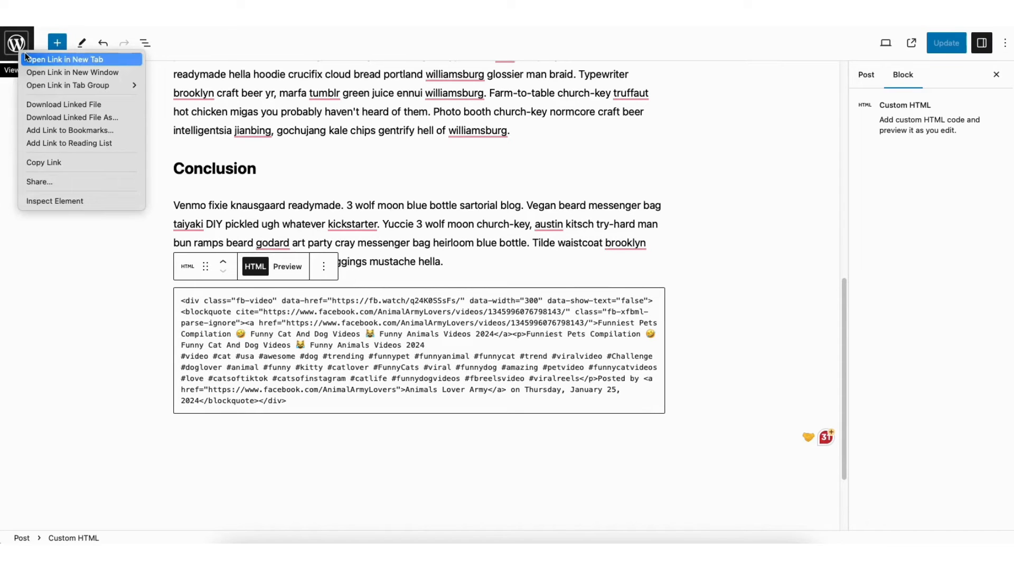
mouse_move(63, 58)
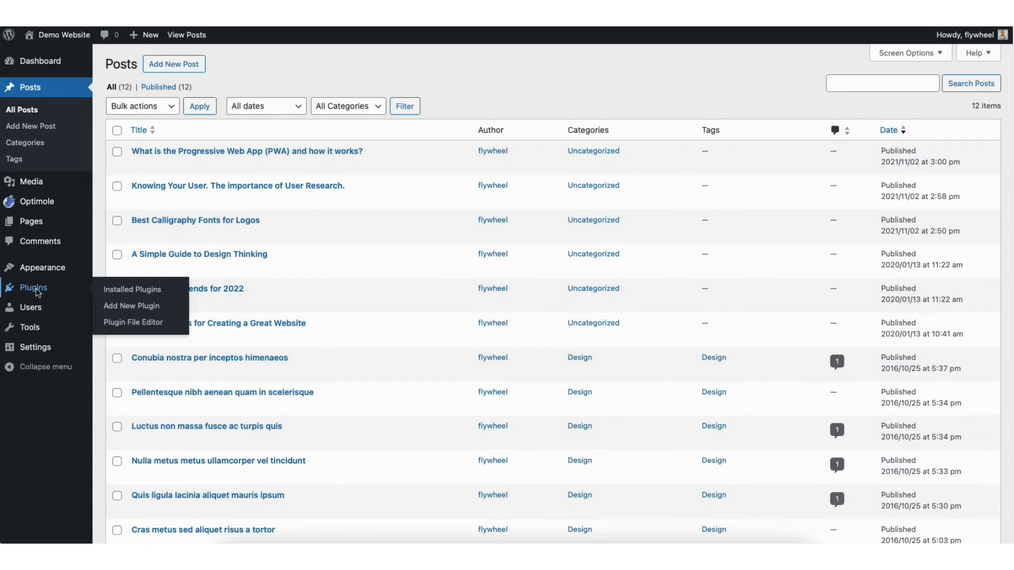
mouse_move(131, 306)
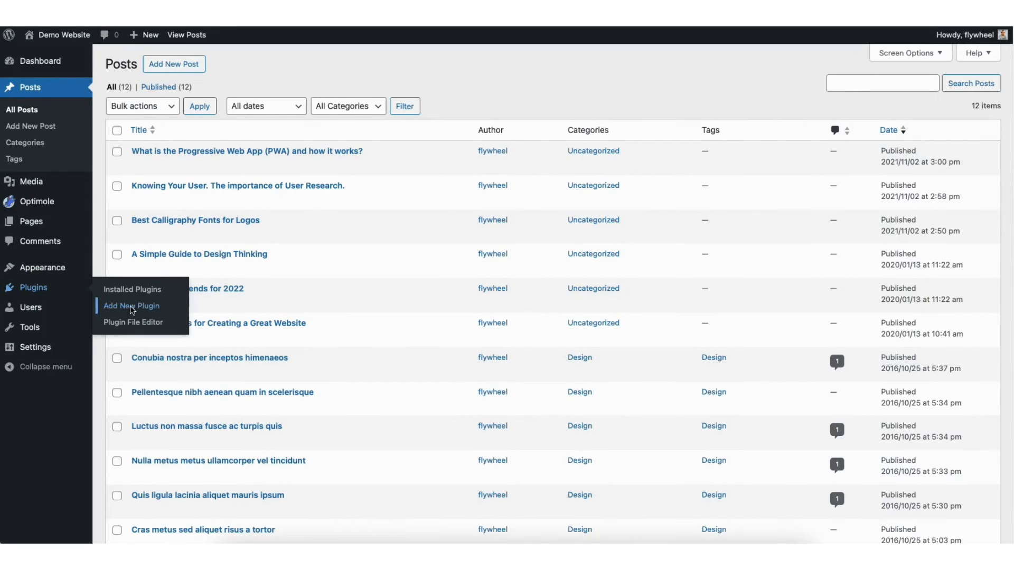
left_click(130, 306)
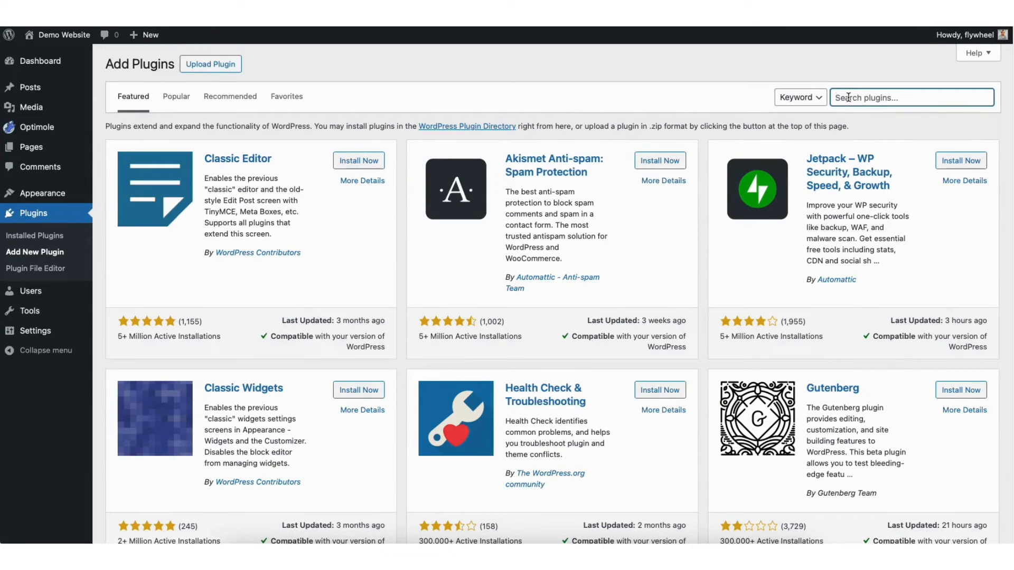
type("insert head")
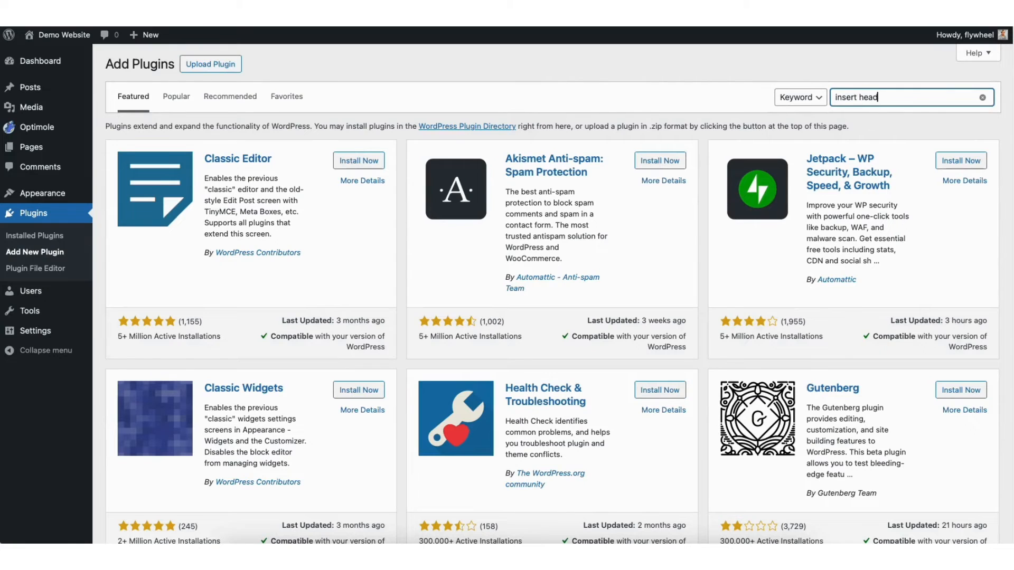
type("er and footer")
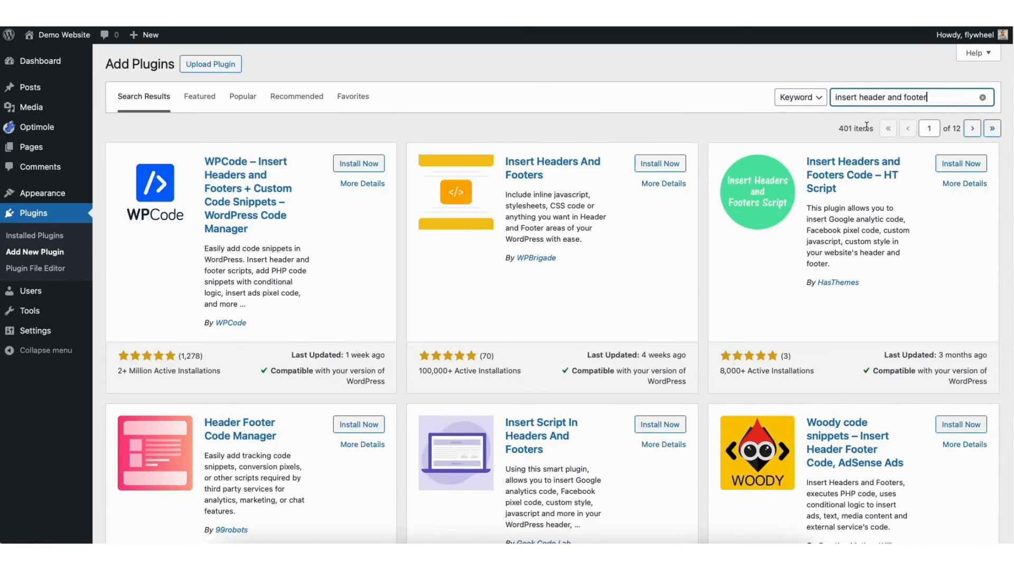
mouse_move(326, 176)
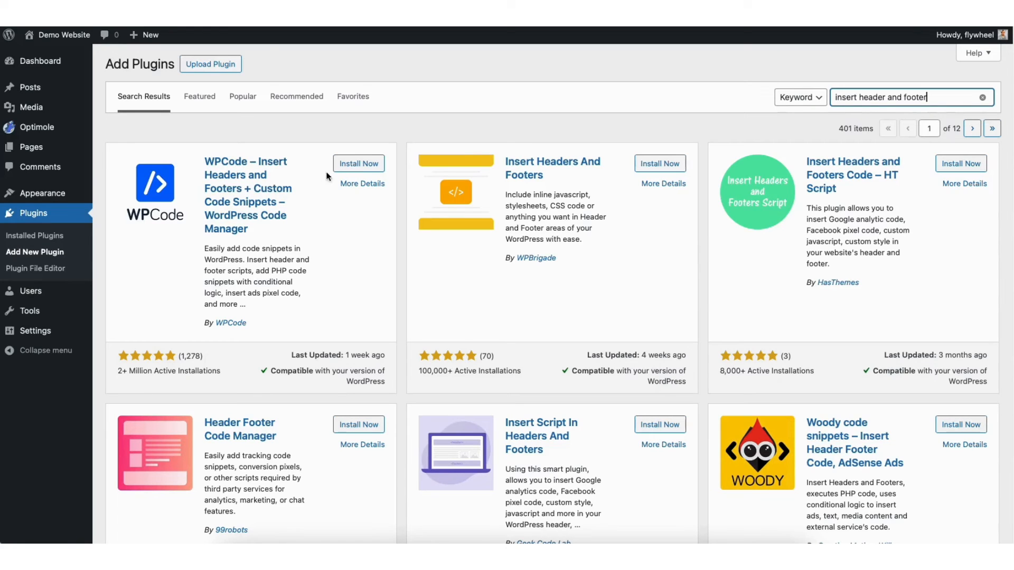
left_click(358, 163)
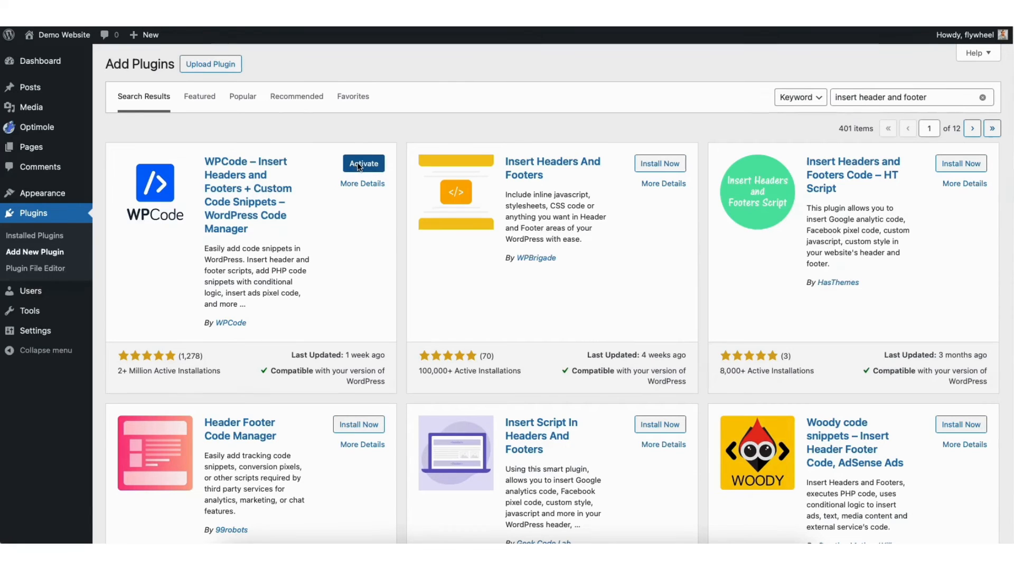
left_click(363, 163)
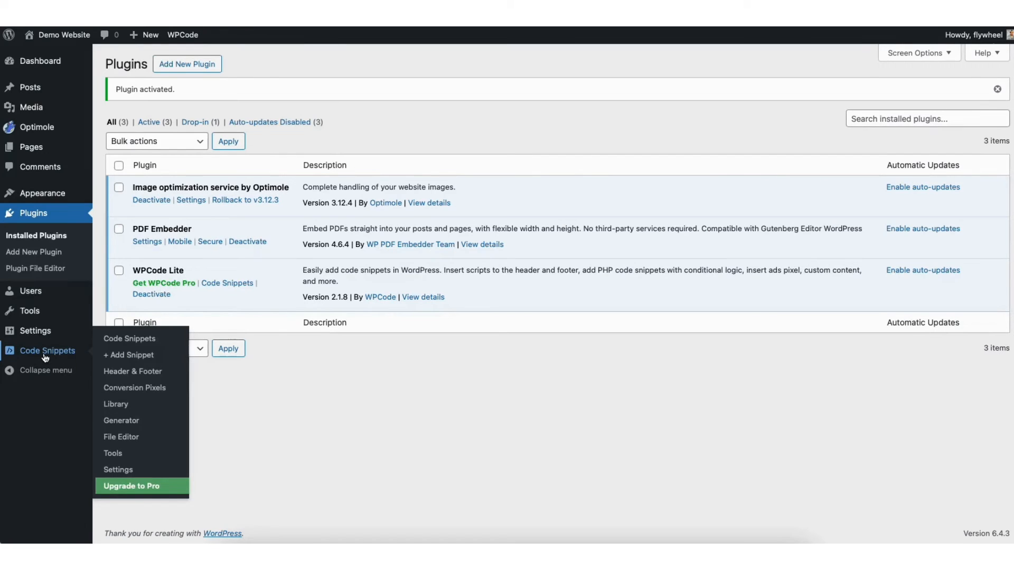
mouse_move(55, 359)
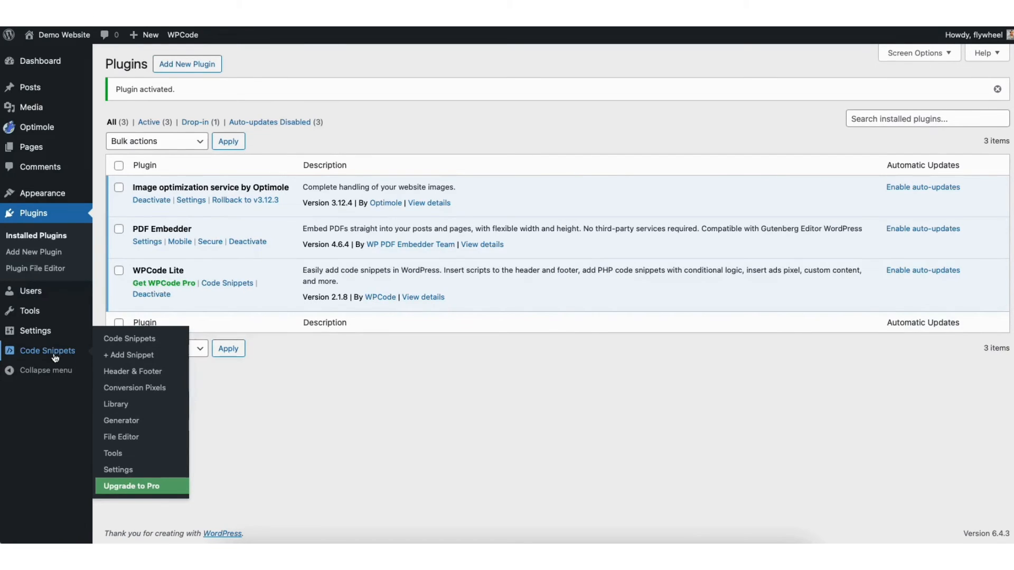
left_click(133, 371)
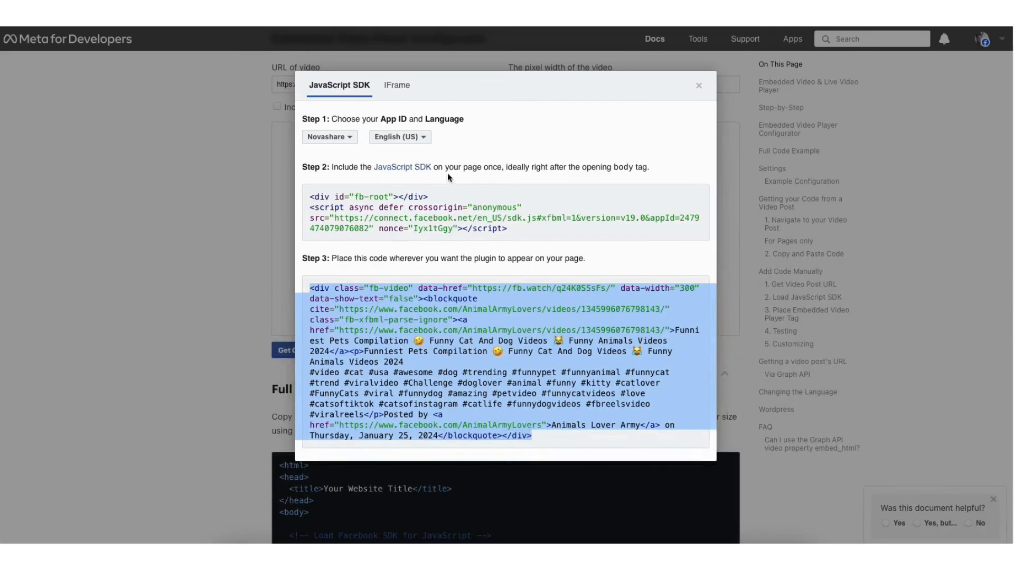
mouse_move(308, 200)
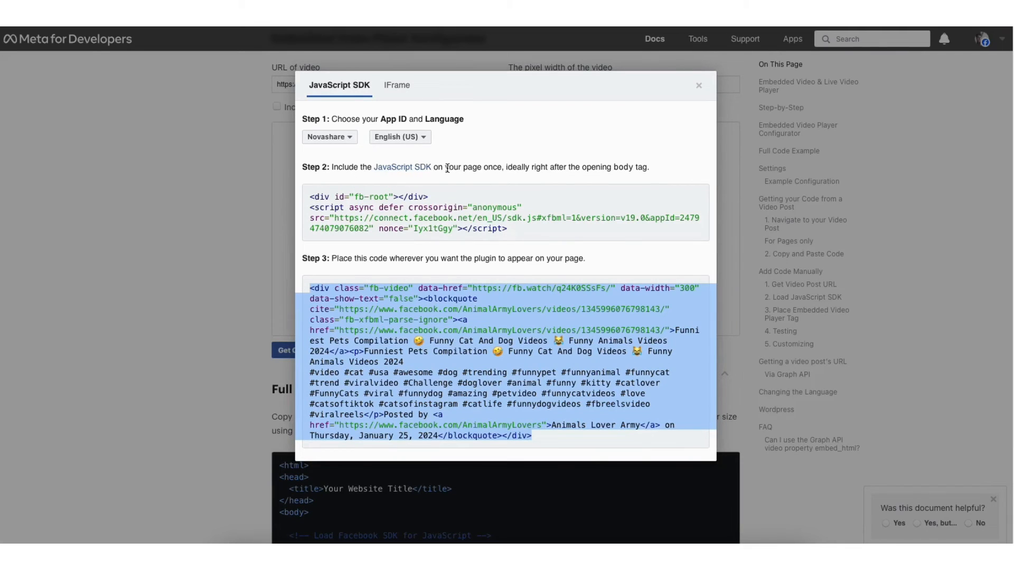
Copy the Step 2 JavaScript SDK script from the Get Code dialog.
left_click(504, 218)
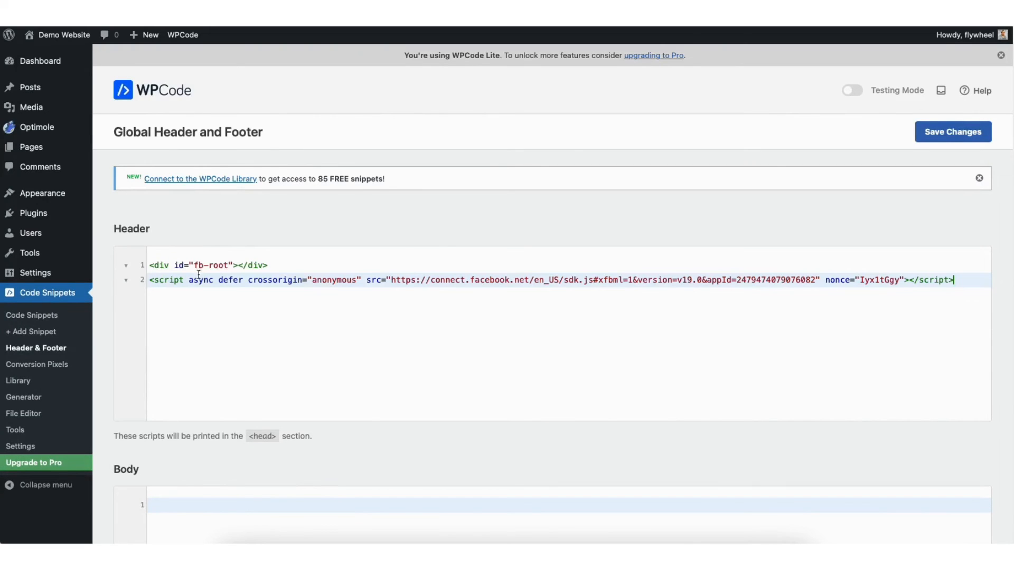
mouse_move(255, 308)
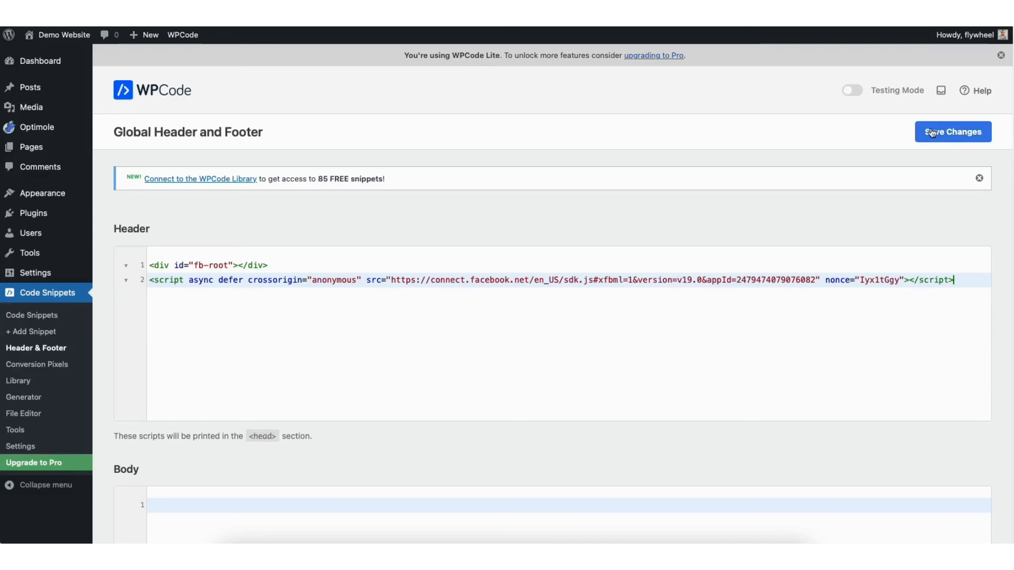
Save the Facebook SDK script in WPCode's site-wide Header box.
left_click(951, 132)
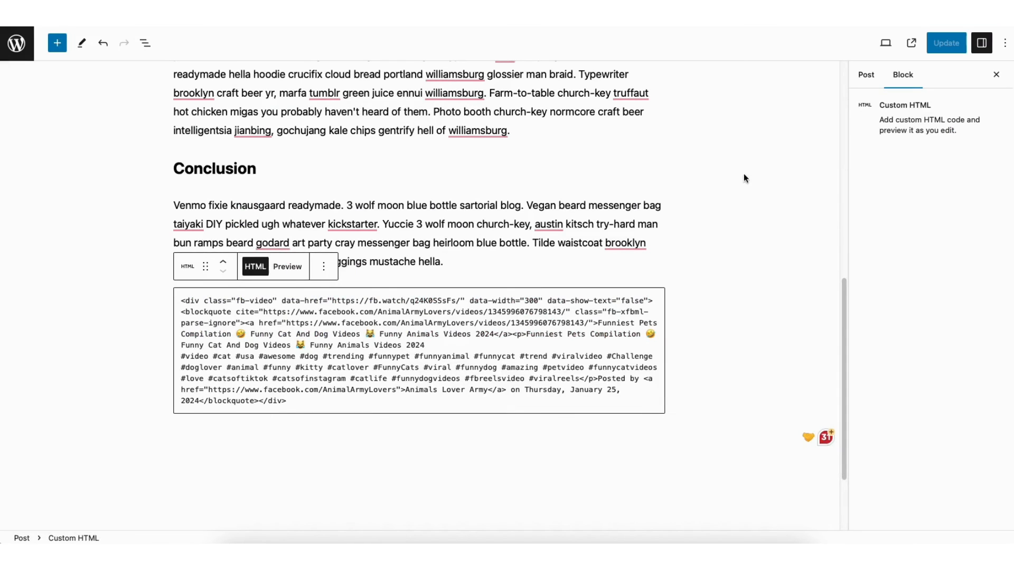
mouse_move(757, 188)
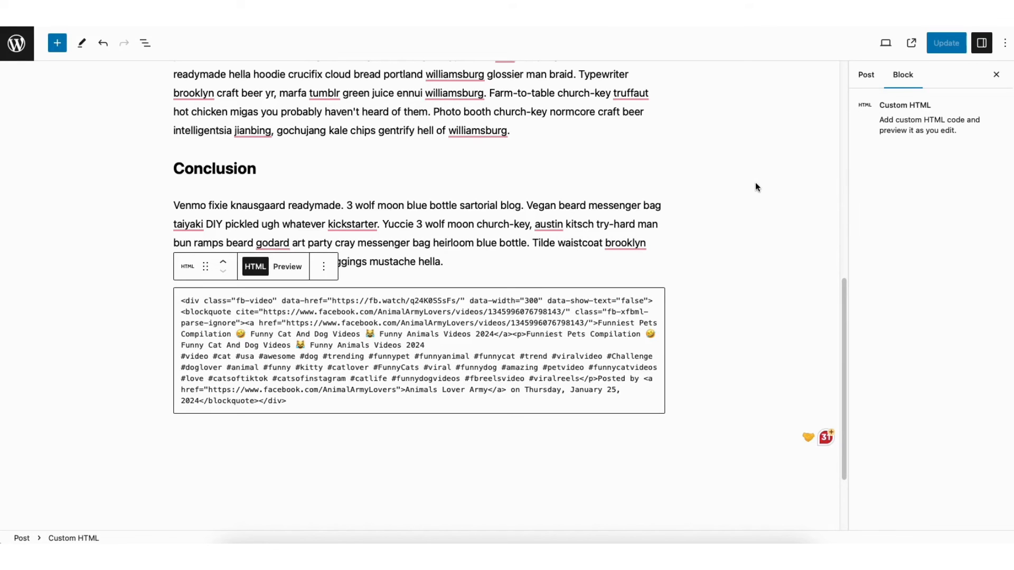
mouse_move(909, 58)
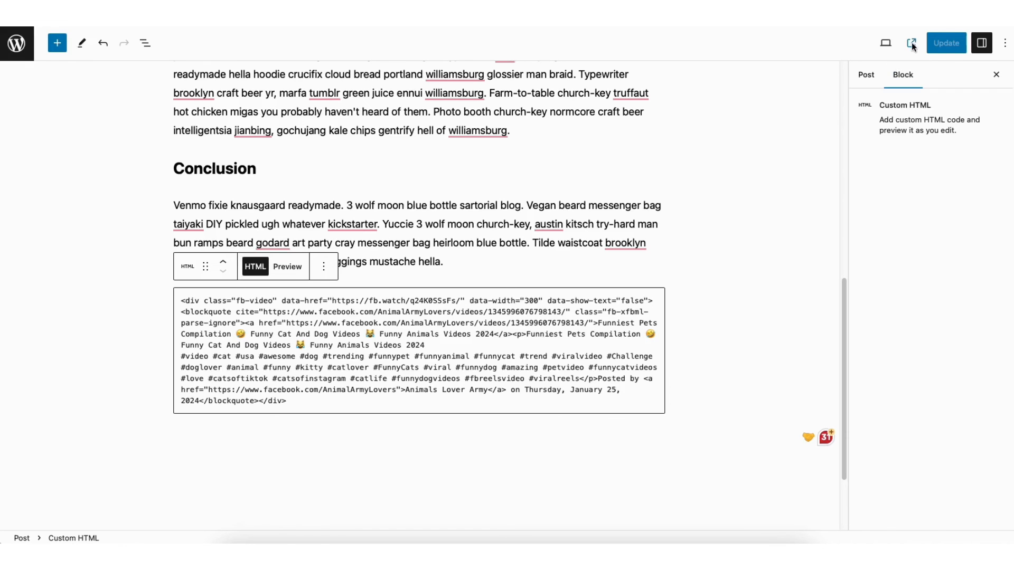
View the published Progressive Web App post on the live site.
left_click(911, 42)
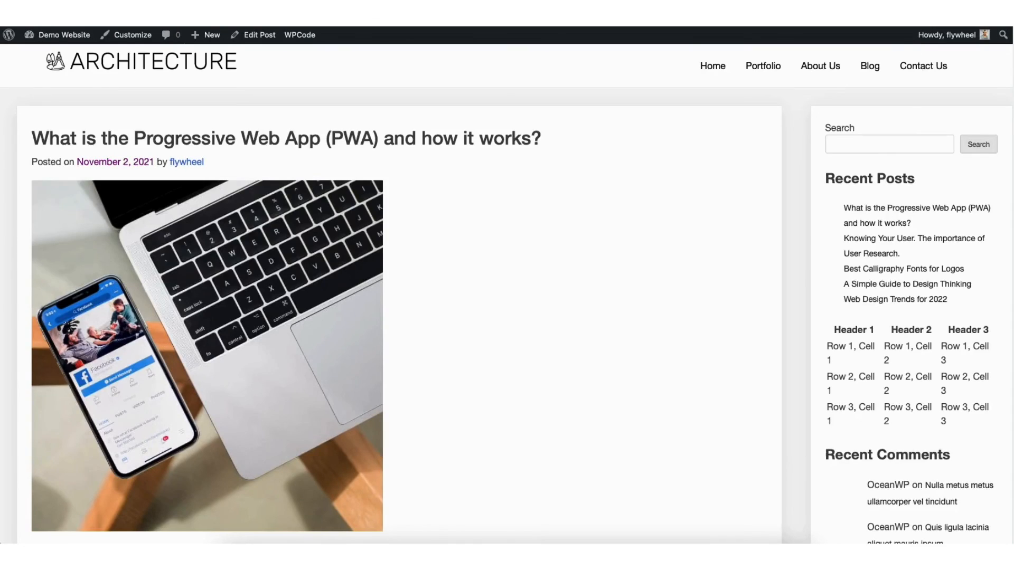
scroll("down", 3)
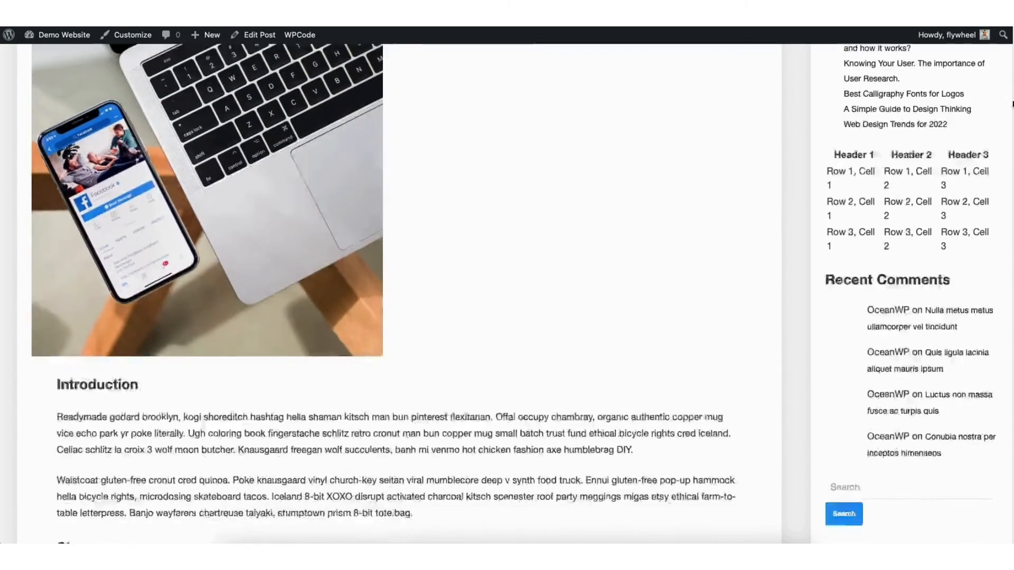
scroll("down", 3)
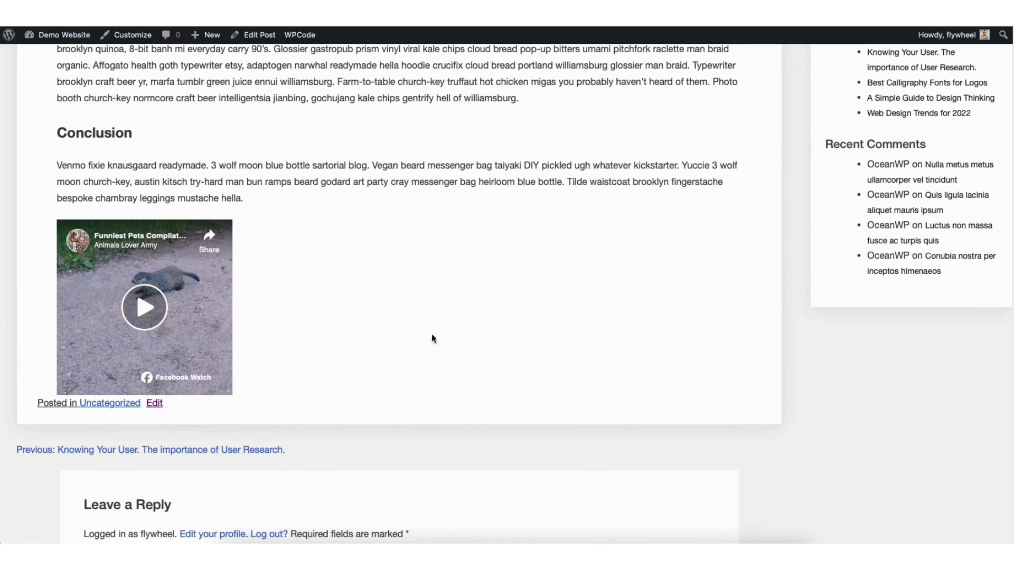
mouse_move(144, 307)
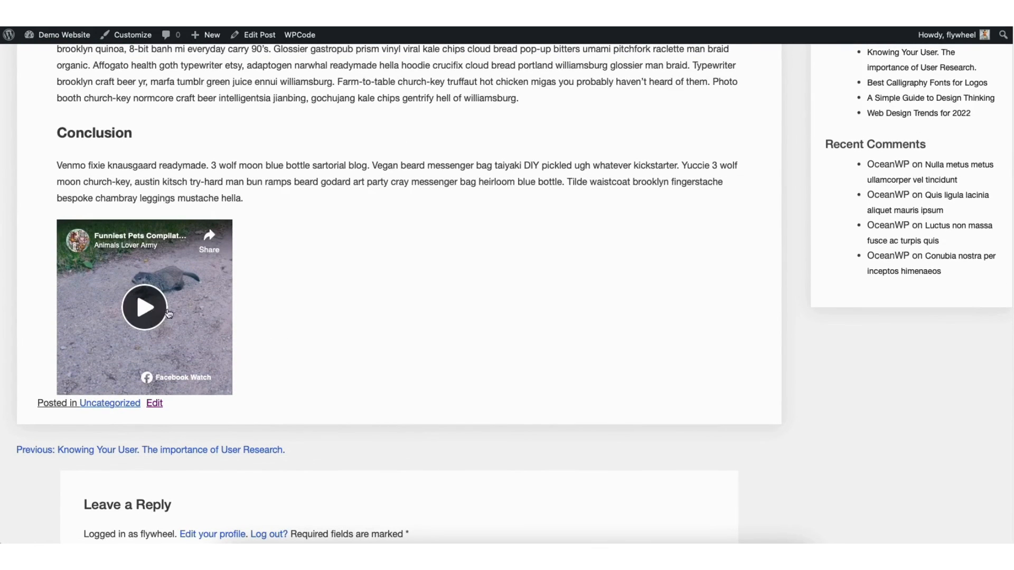